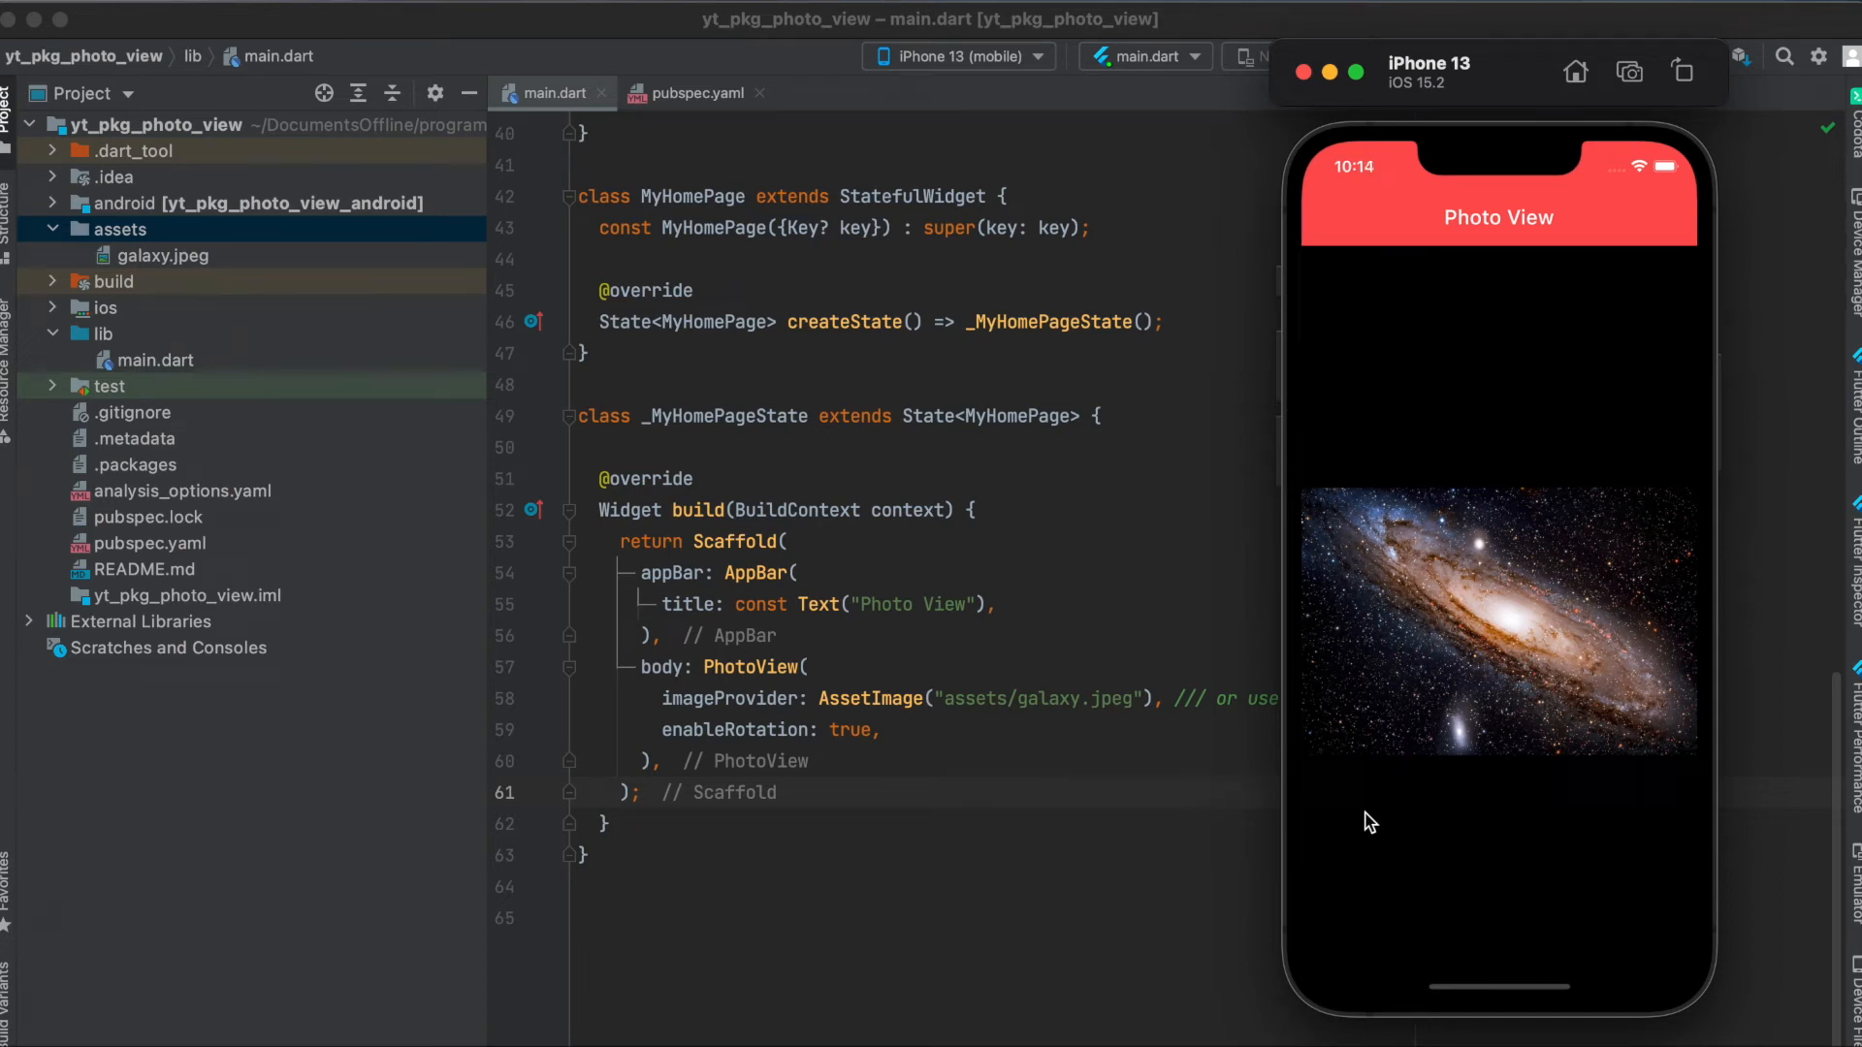
{"action": "mouse_move", "coordinate": [1421, 817]}
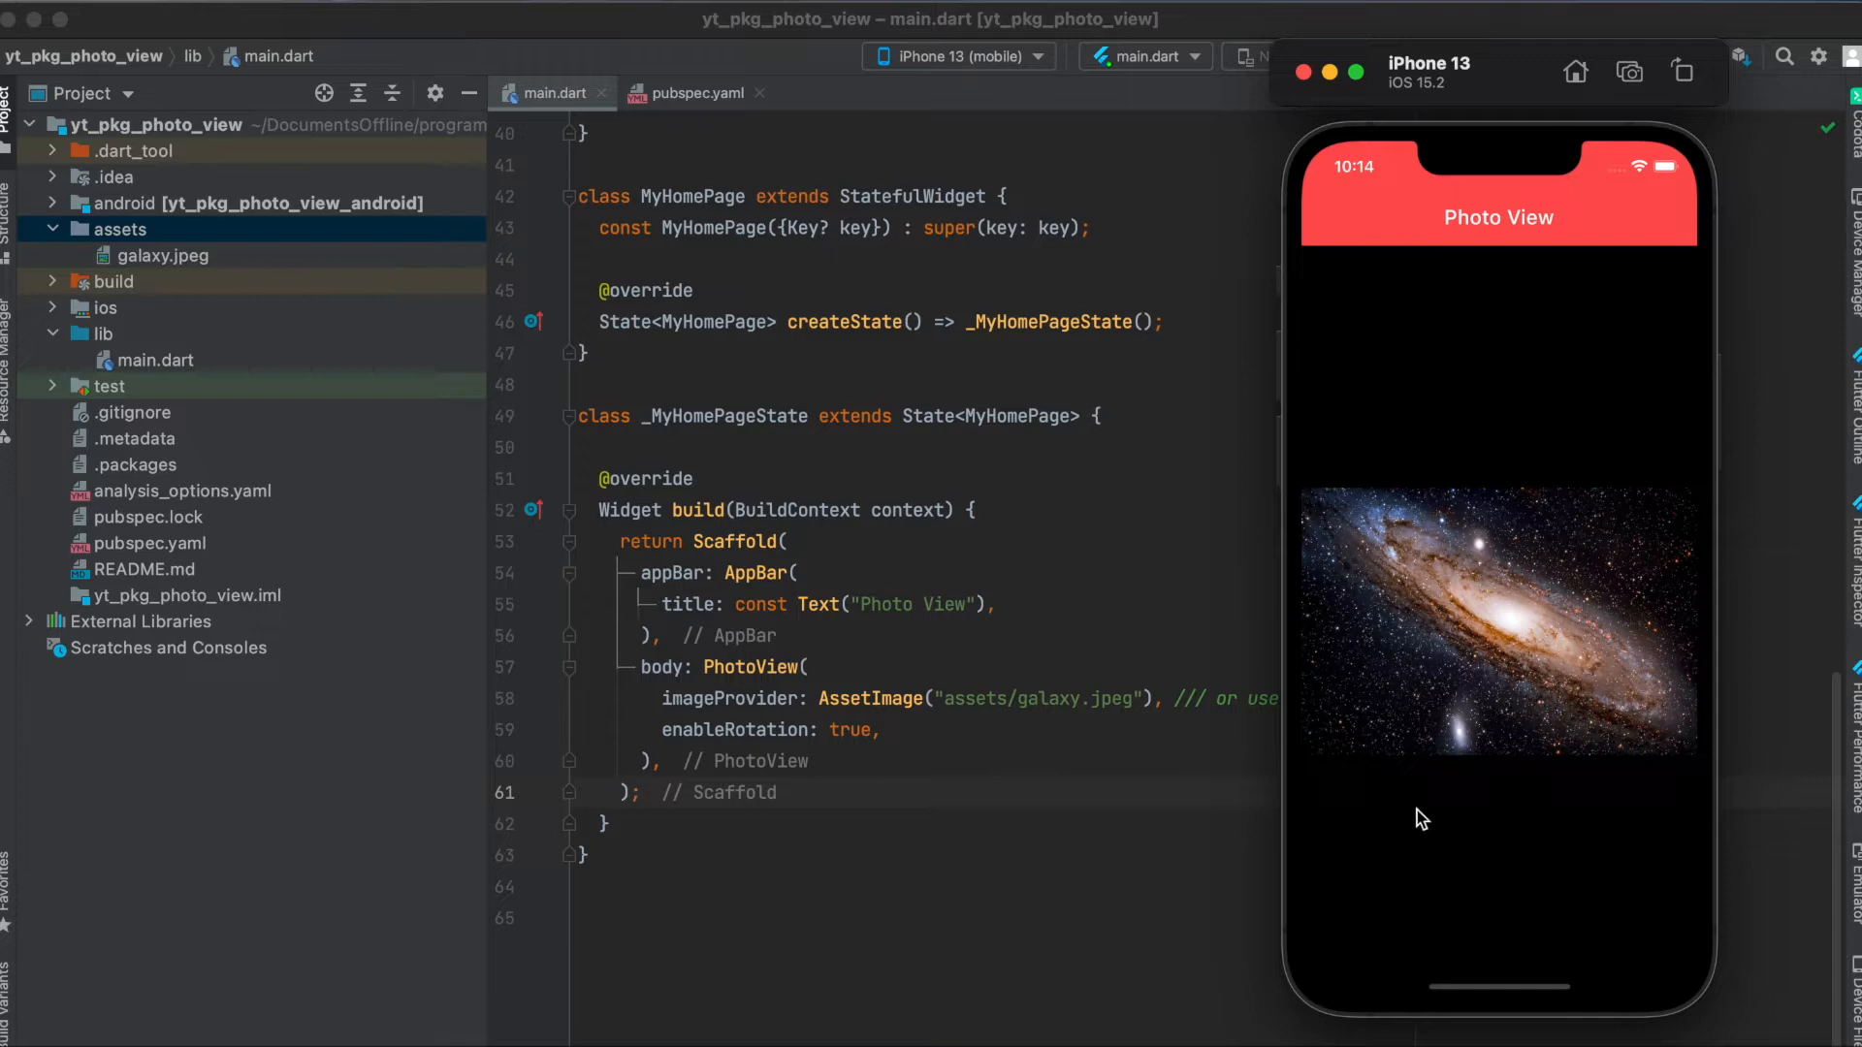
{"action": "mouse_move", "coordinate": [1474, 579]}
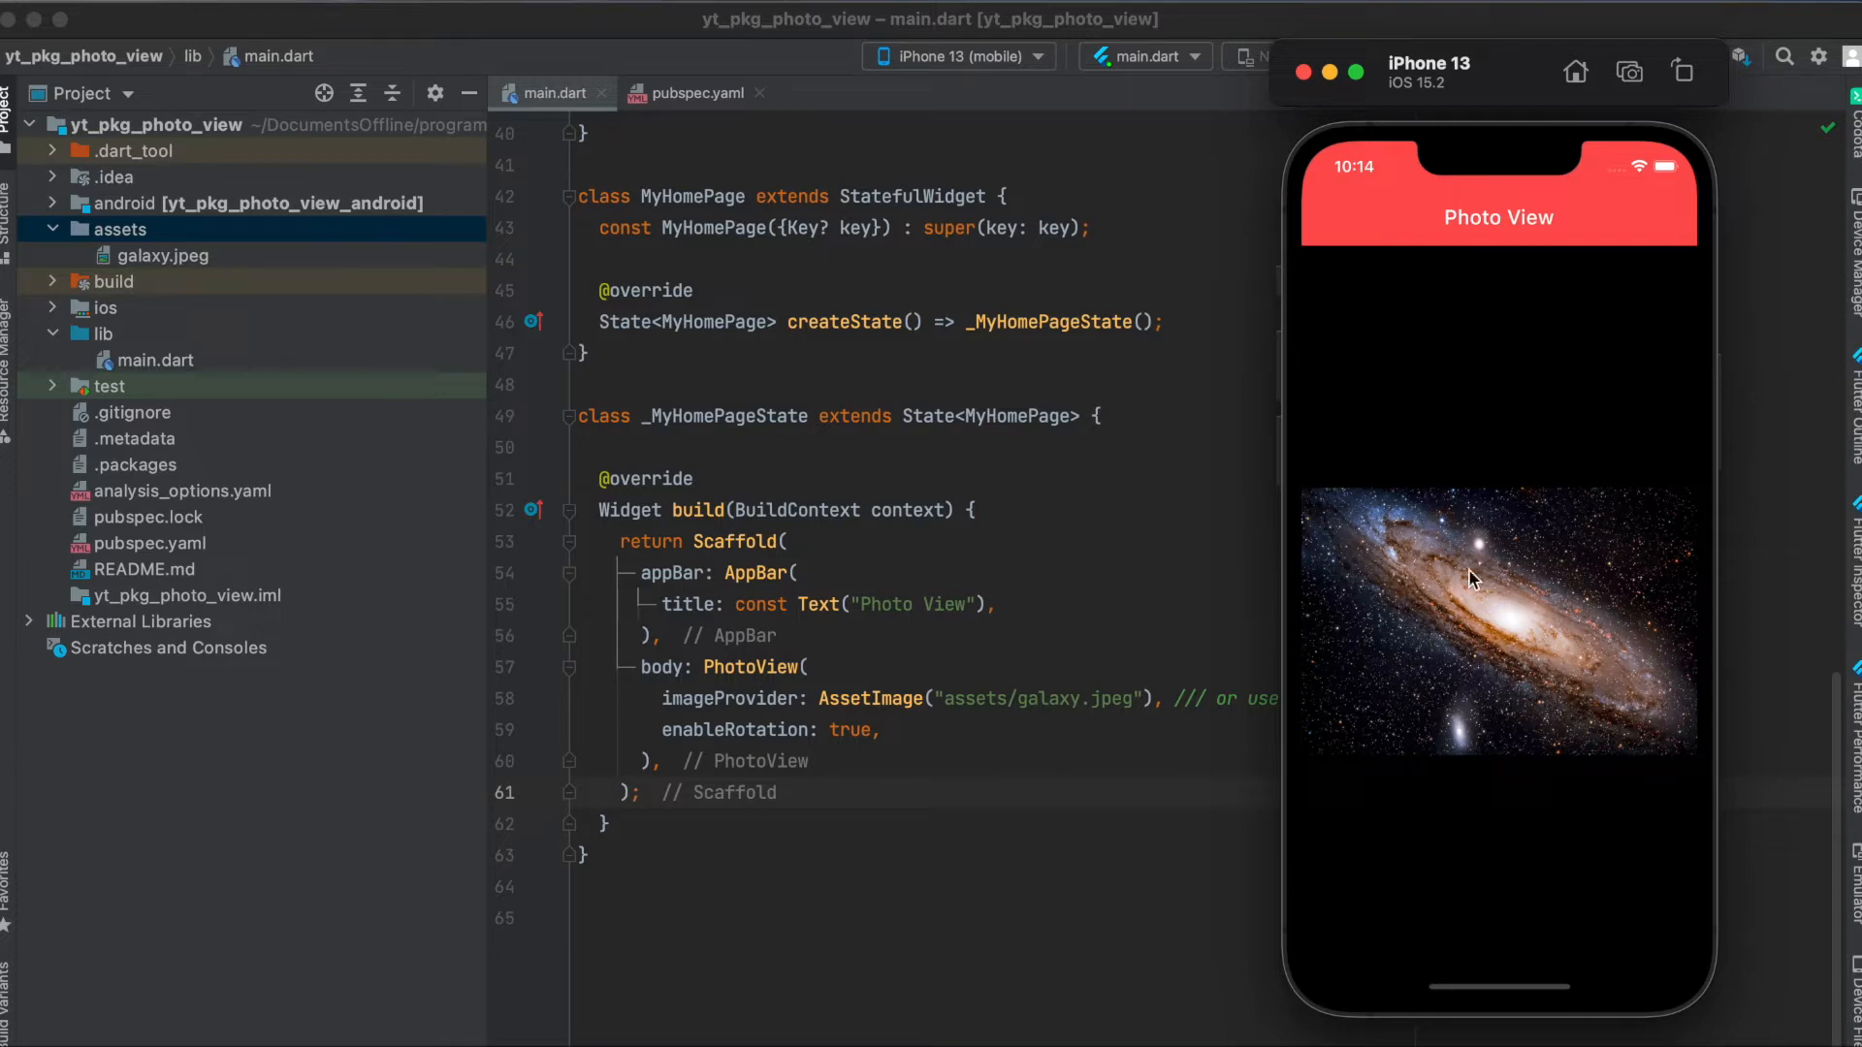
{"action": "mouse_move", "coordinate": [1458, 663]}
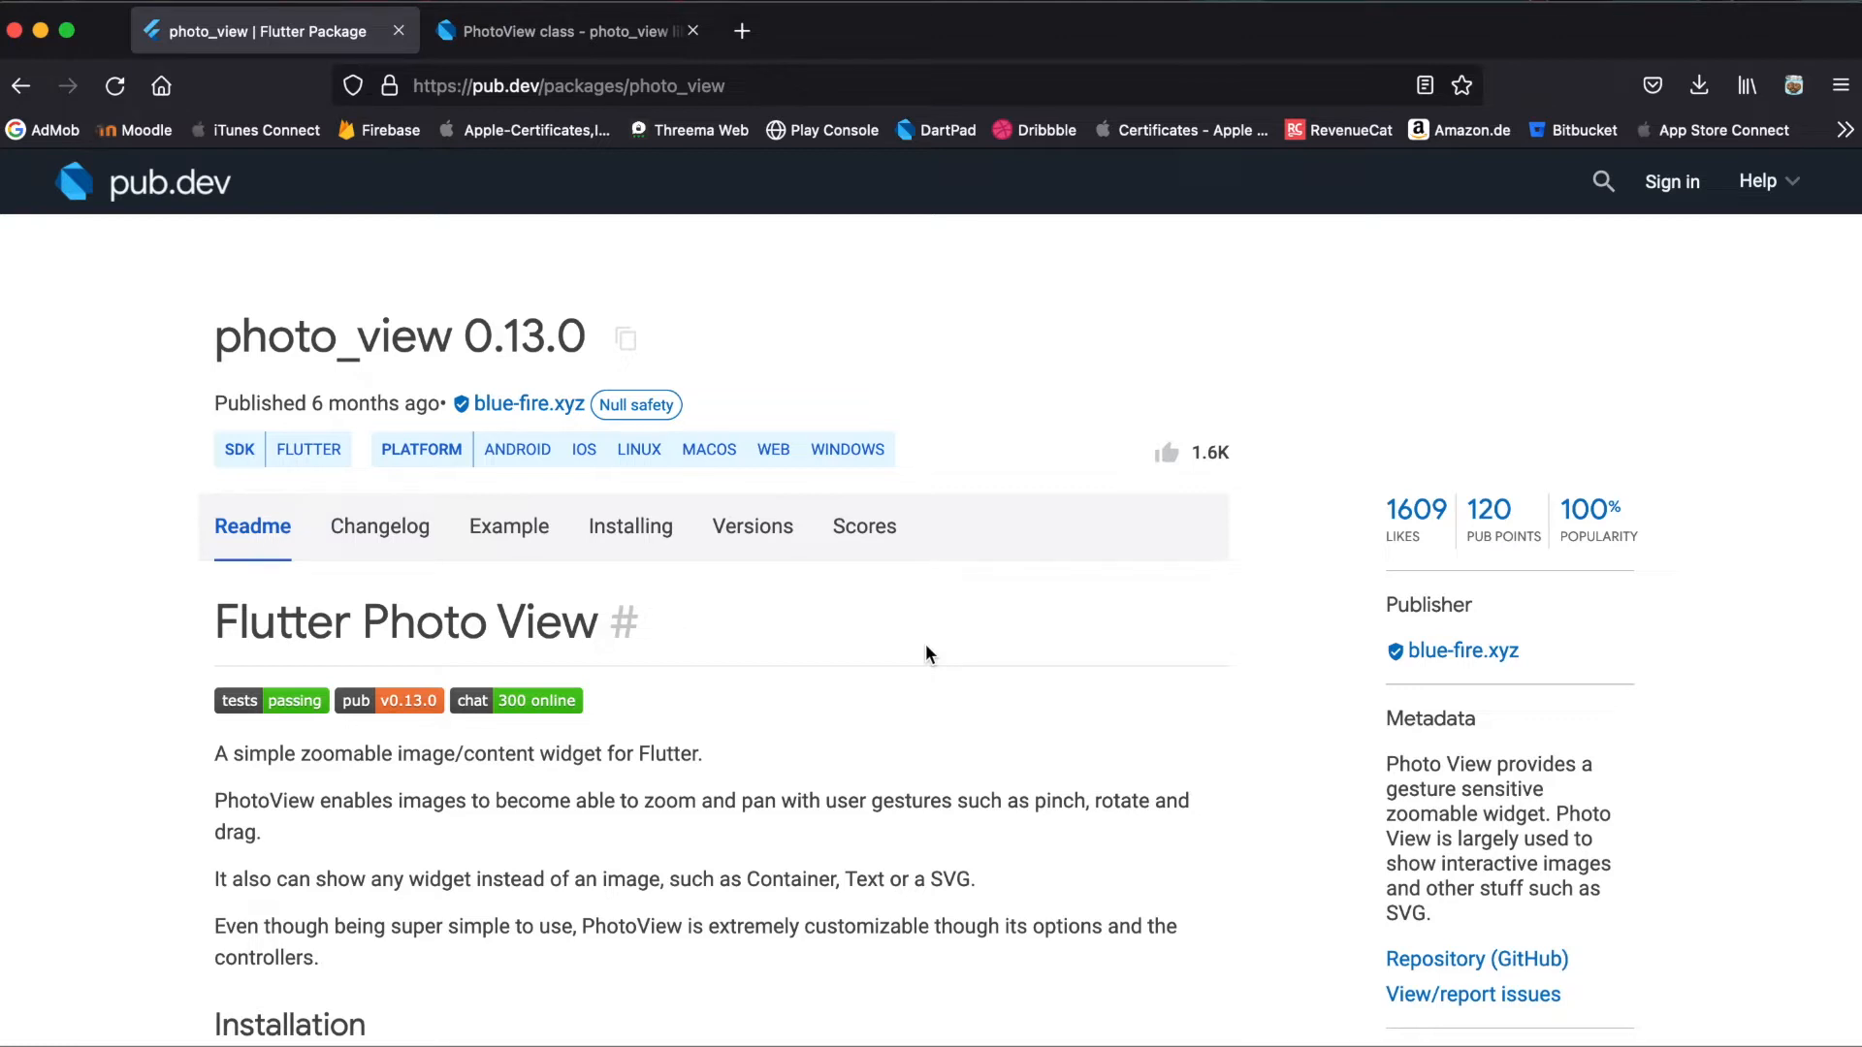
{"action": "mouse_move", "coordinate": [673, 345]}
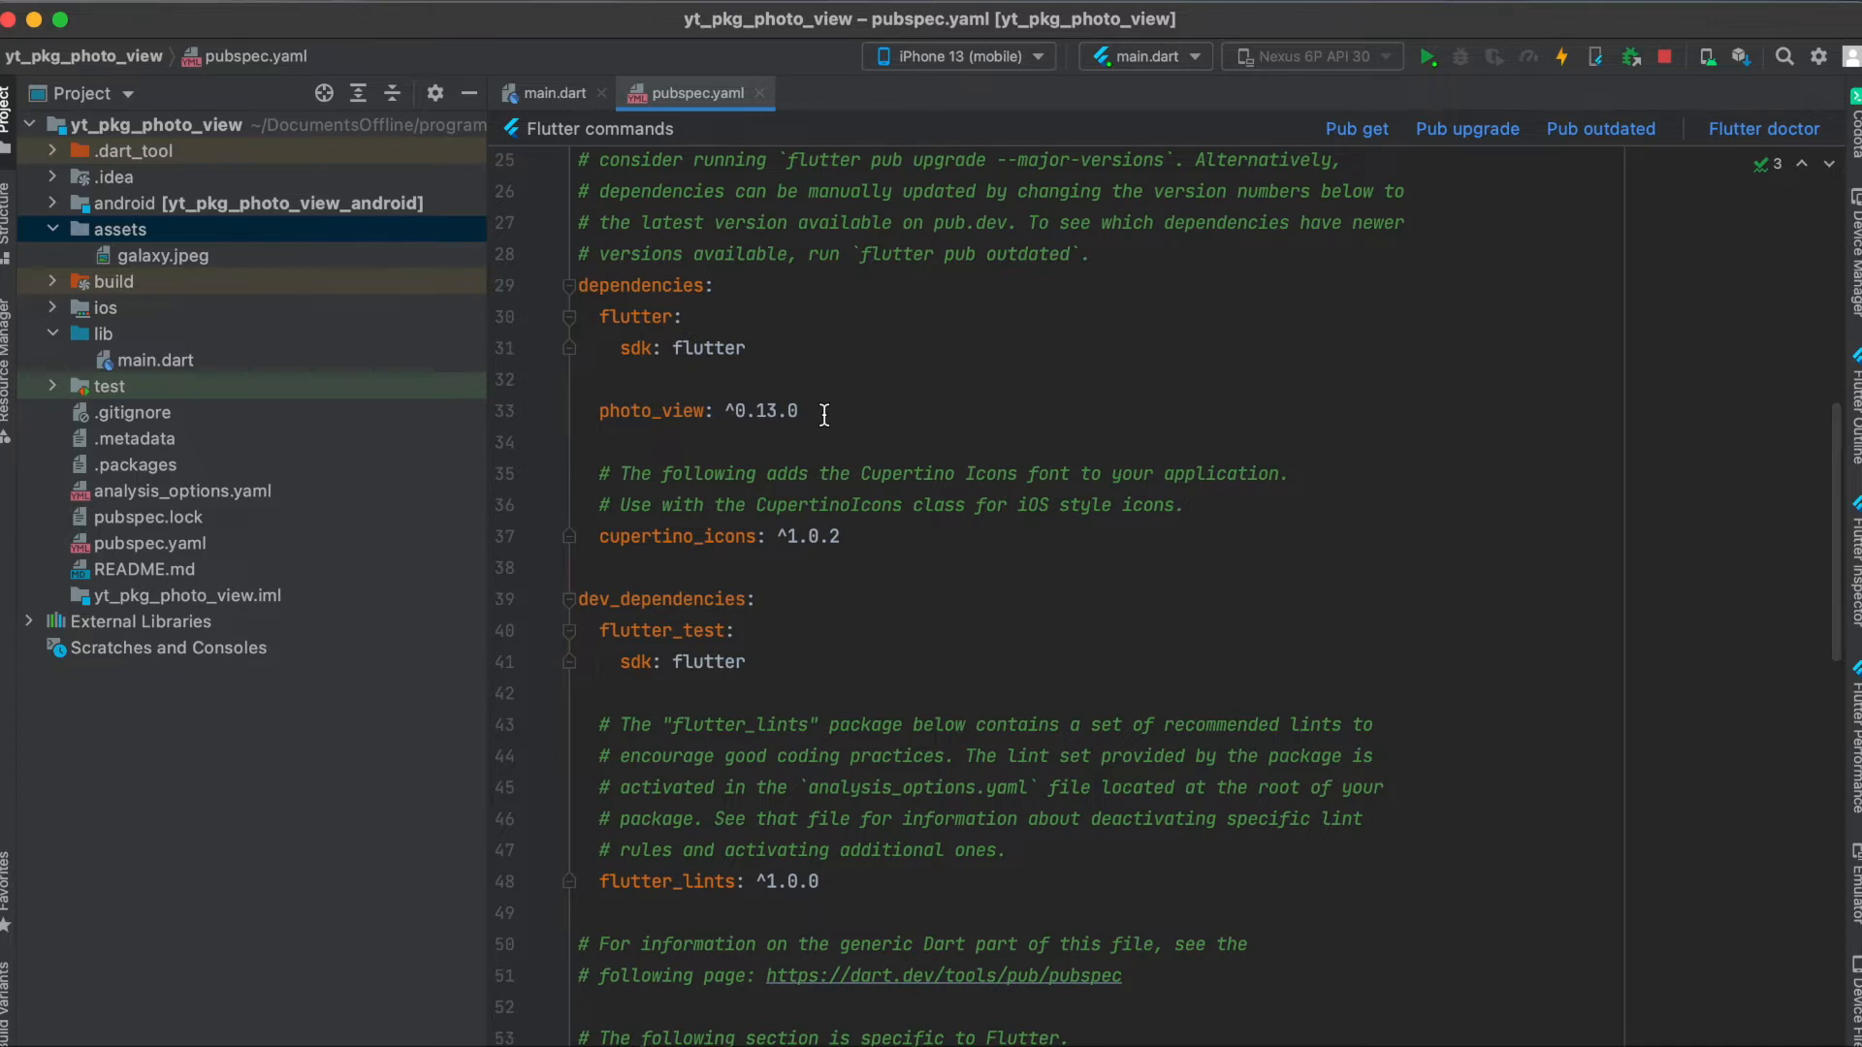
Step: Reveal the photo_view ^0.13.0 dependency and assets section, then highlight the project root and assets folder
{"action": "scroll", "scroll_direction": "down", "scroll_amount": 3}
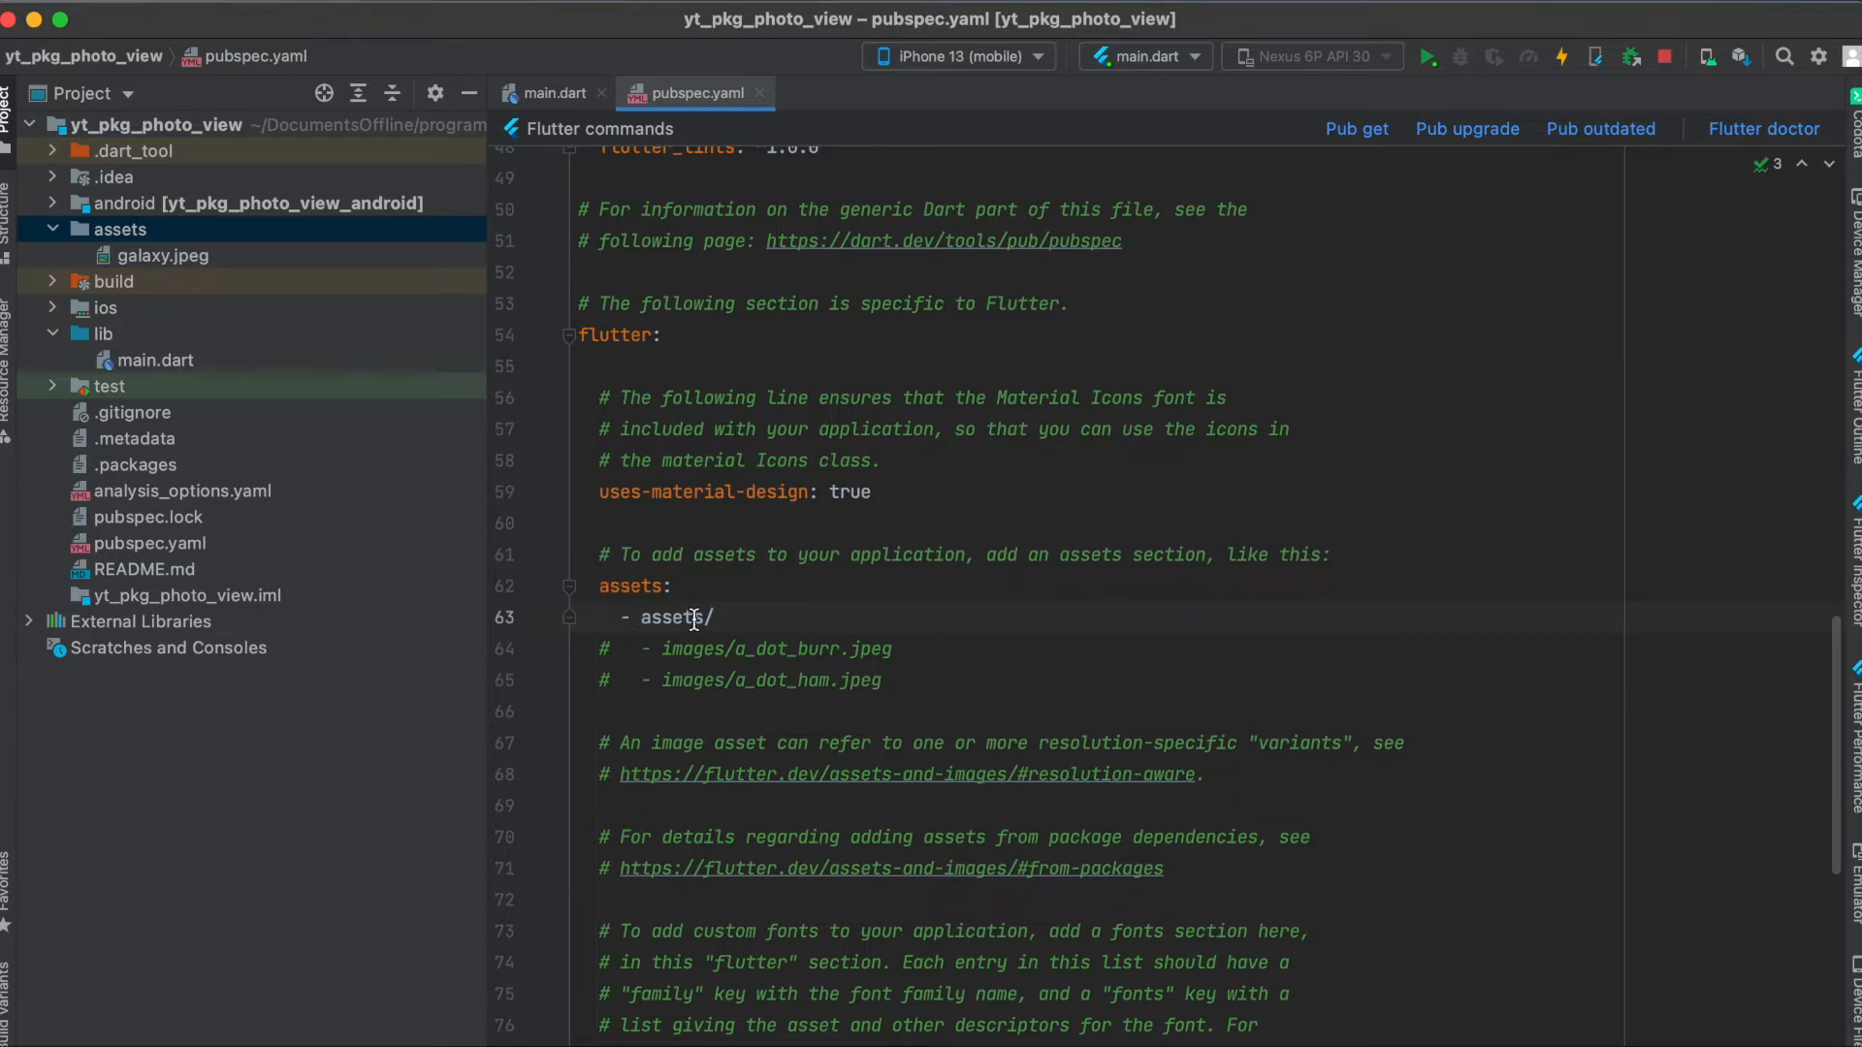
{"action": "left_click", "coordinate": [155, 124]}
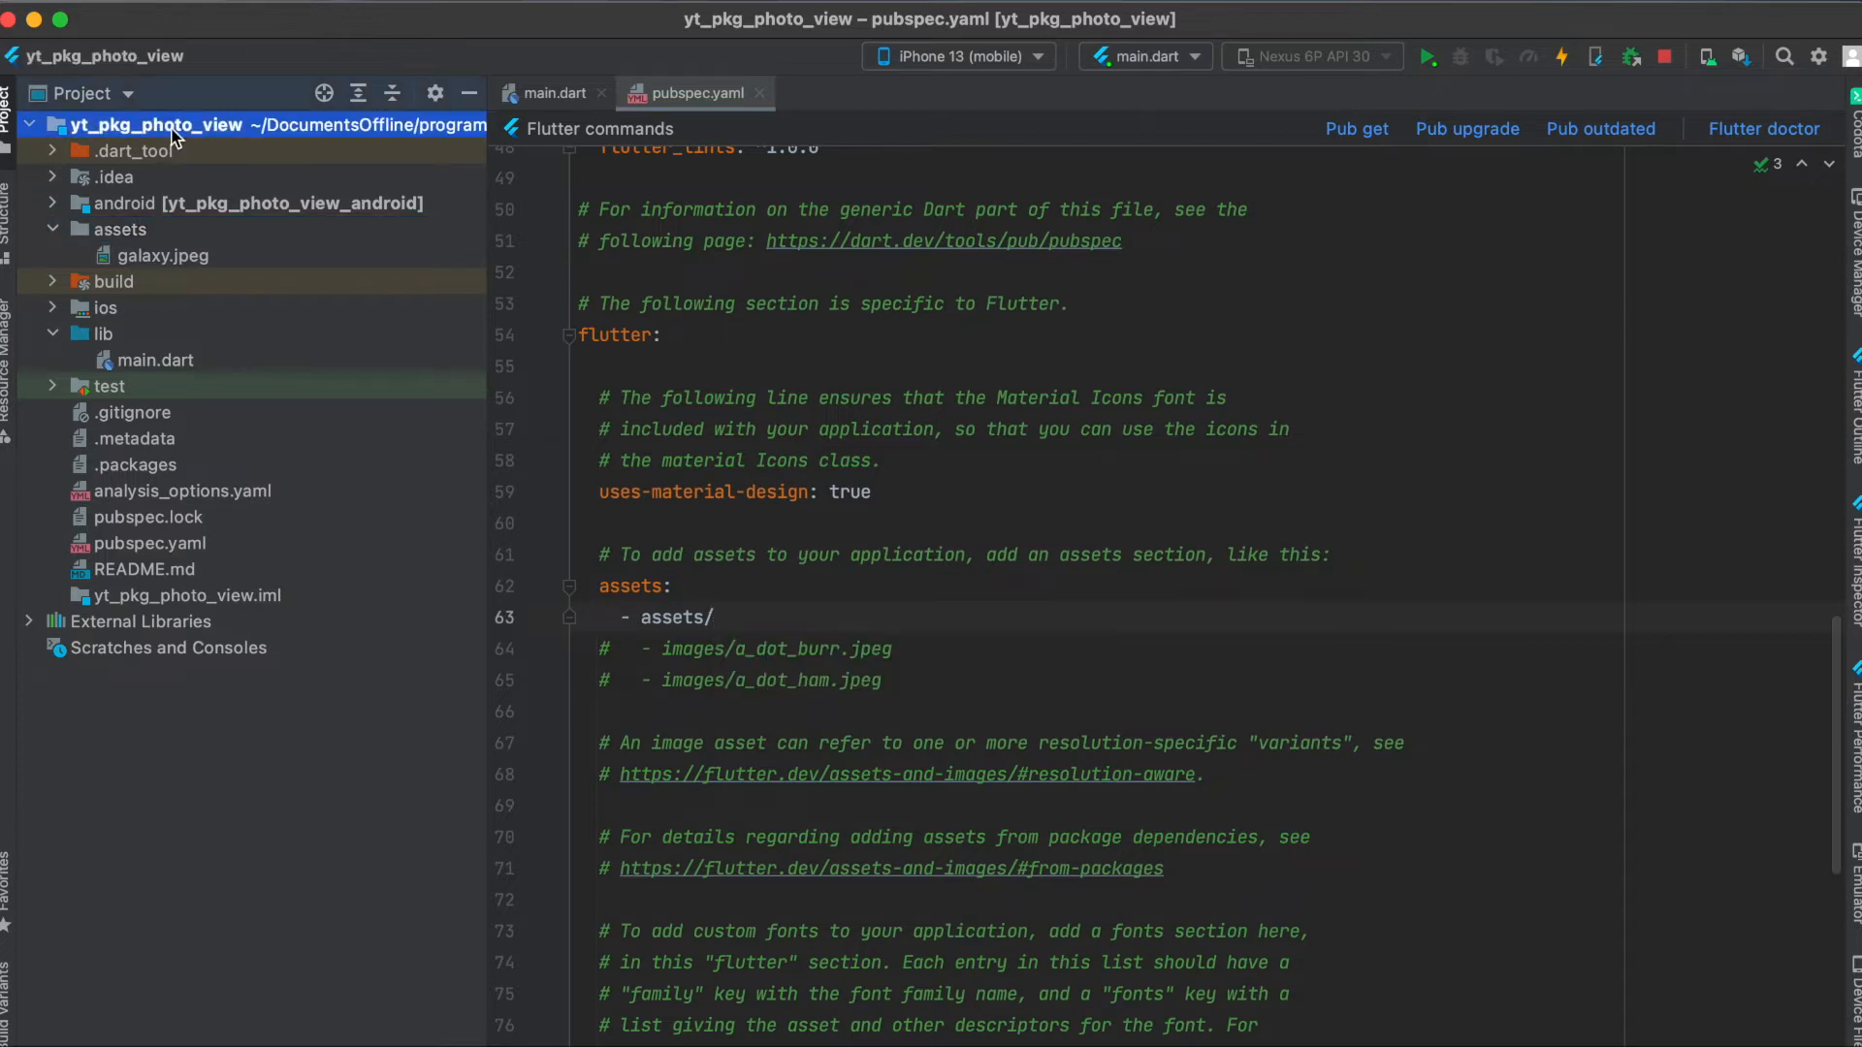
{"action": "mouse_move", "coordinate": [128, 235]}
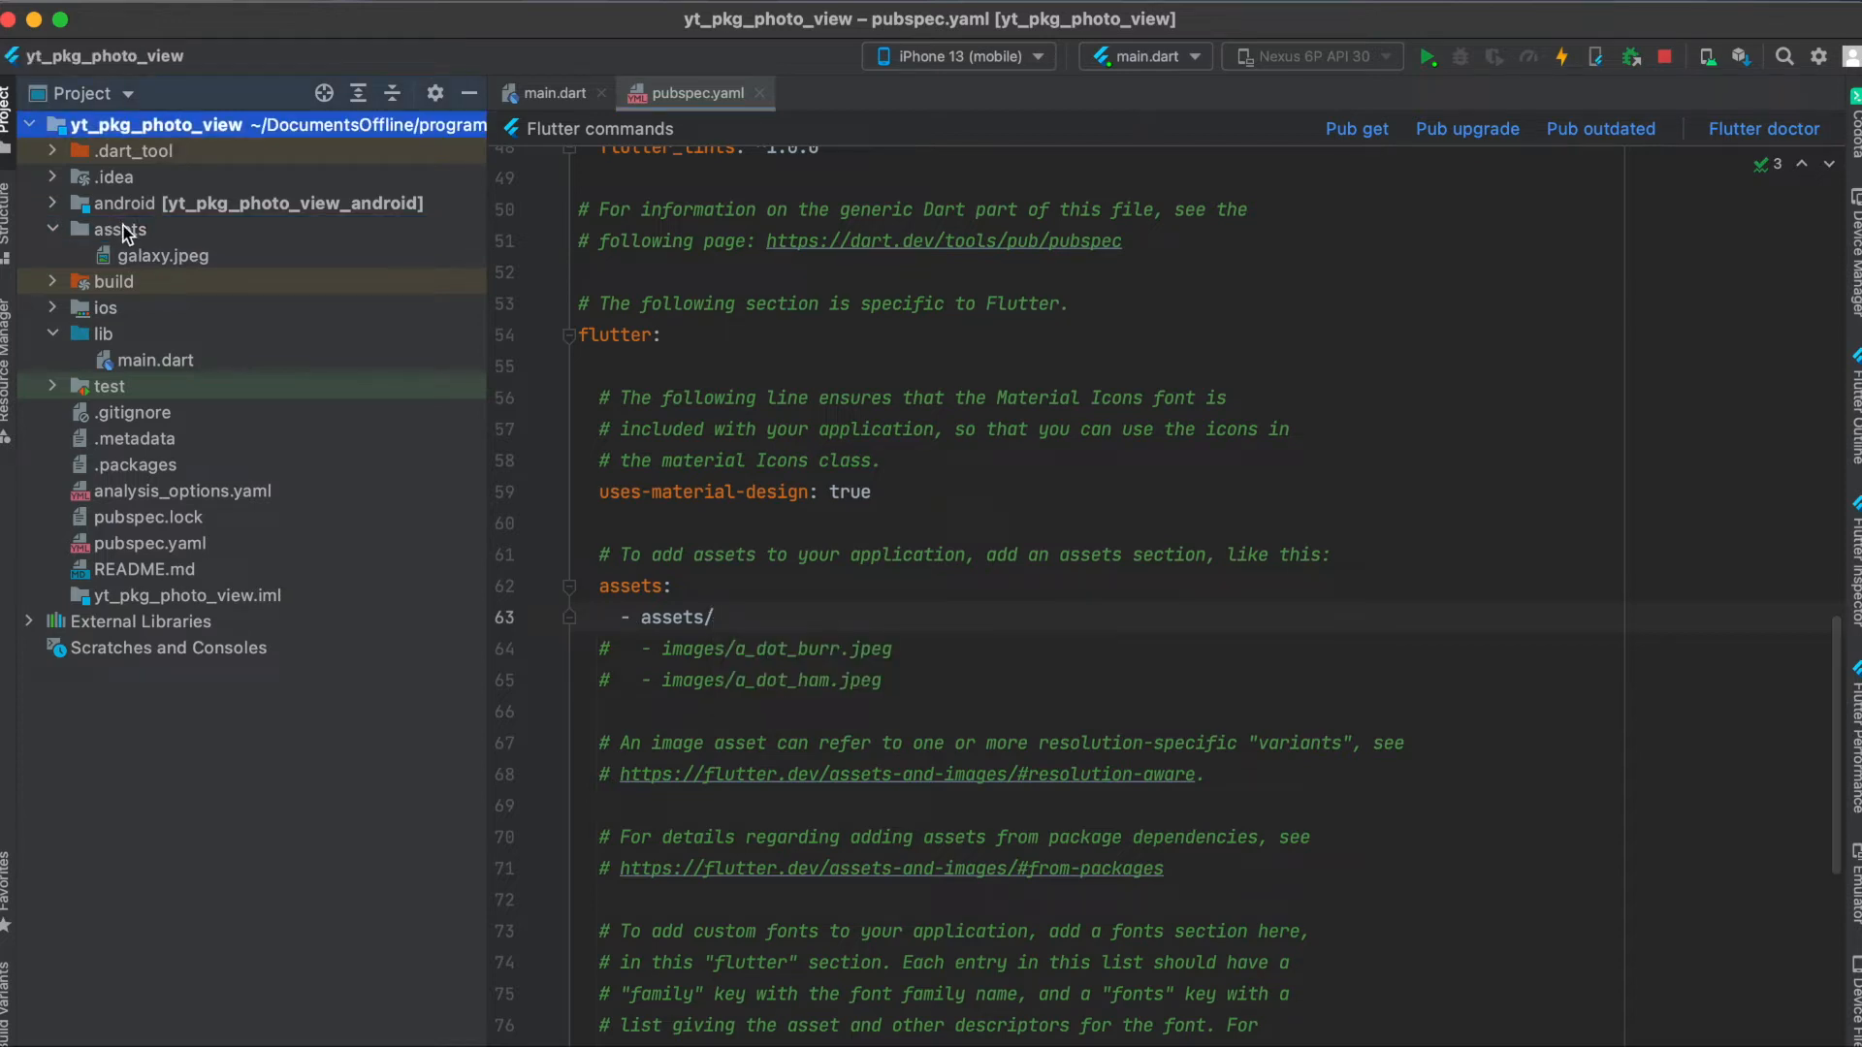
{"action": "left_click", "coordinate": [120, 229]}
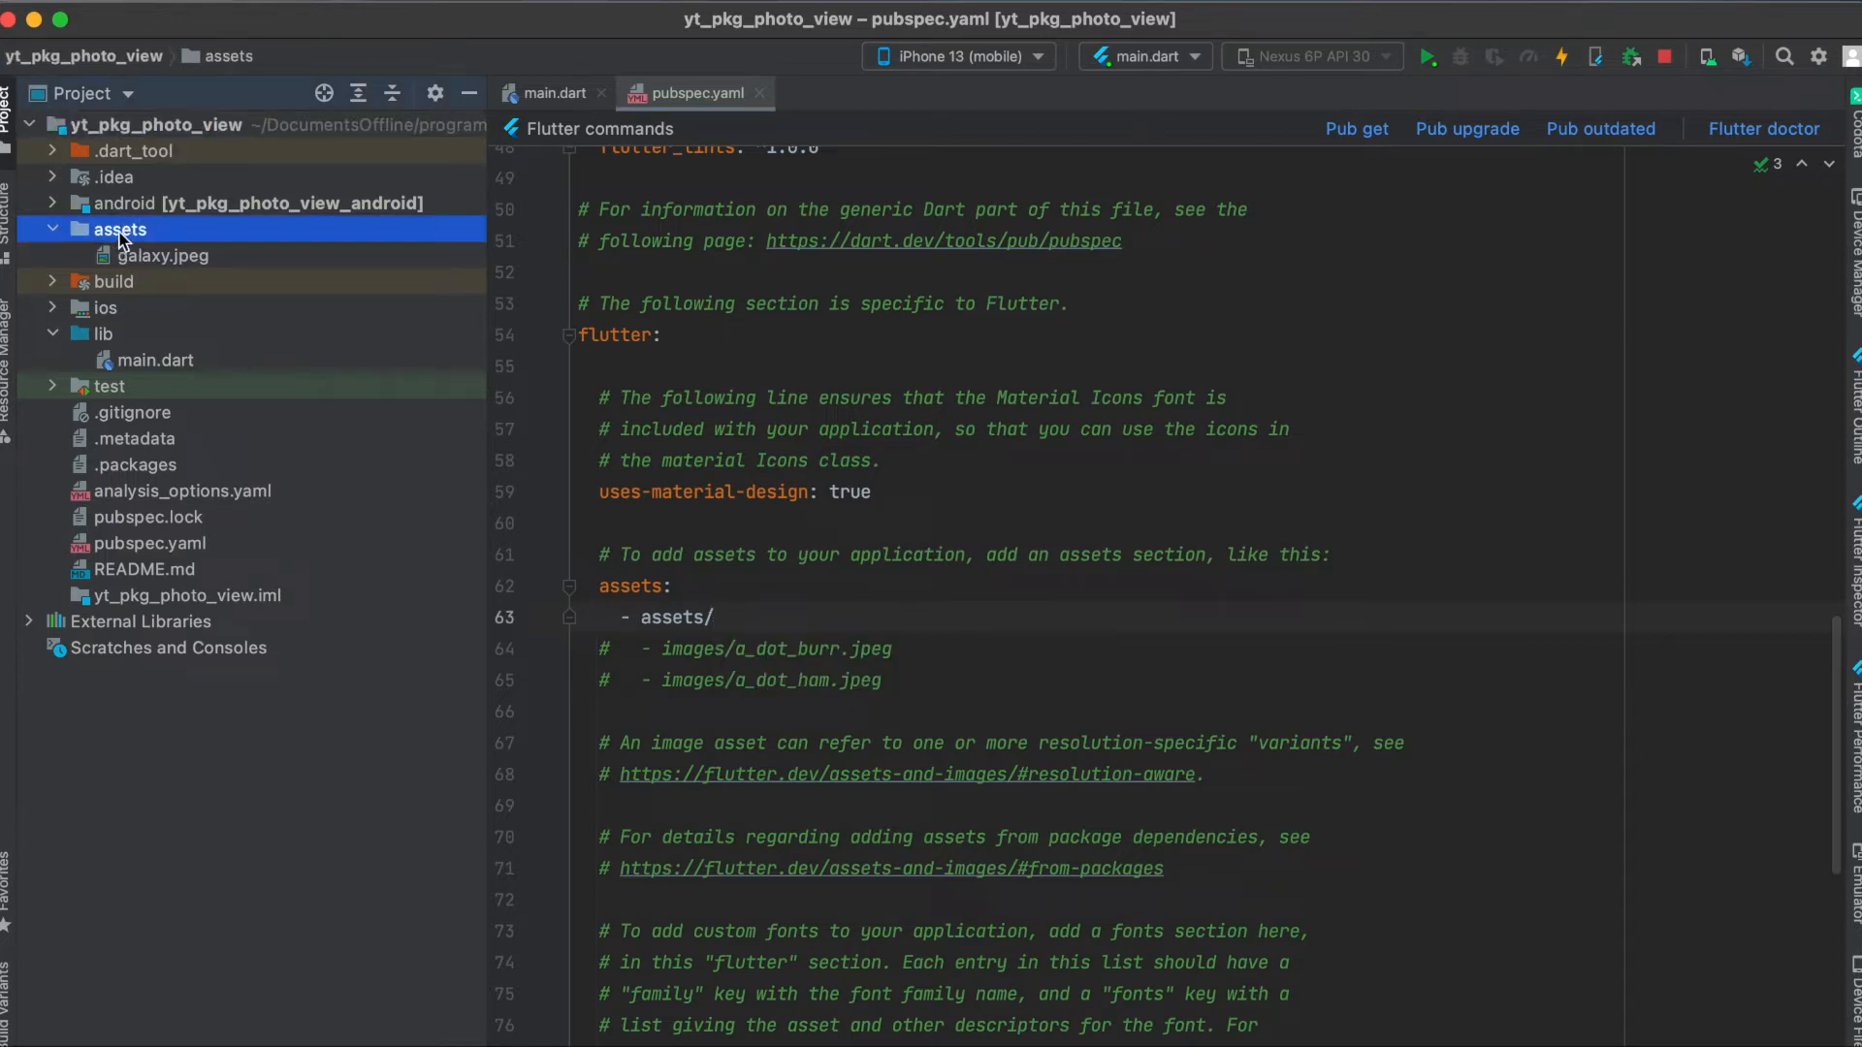
{"action": "mouse_move", "coordinate": [174, 262]}
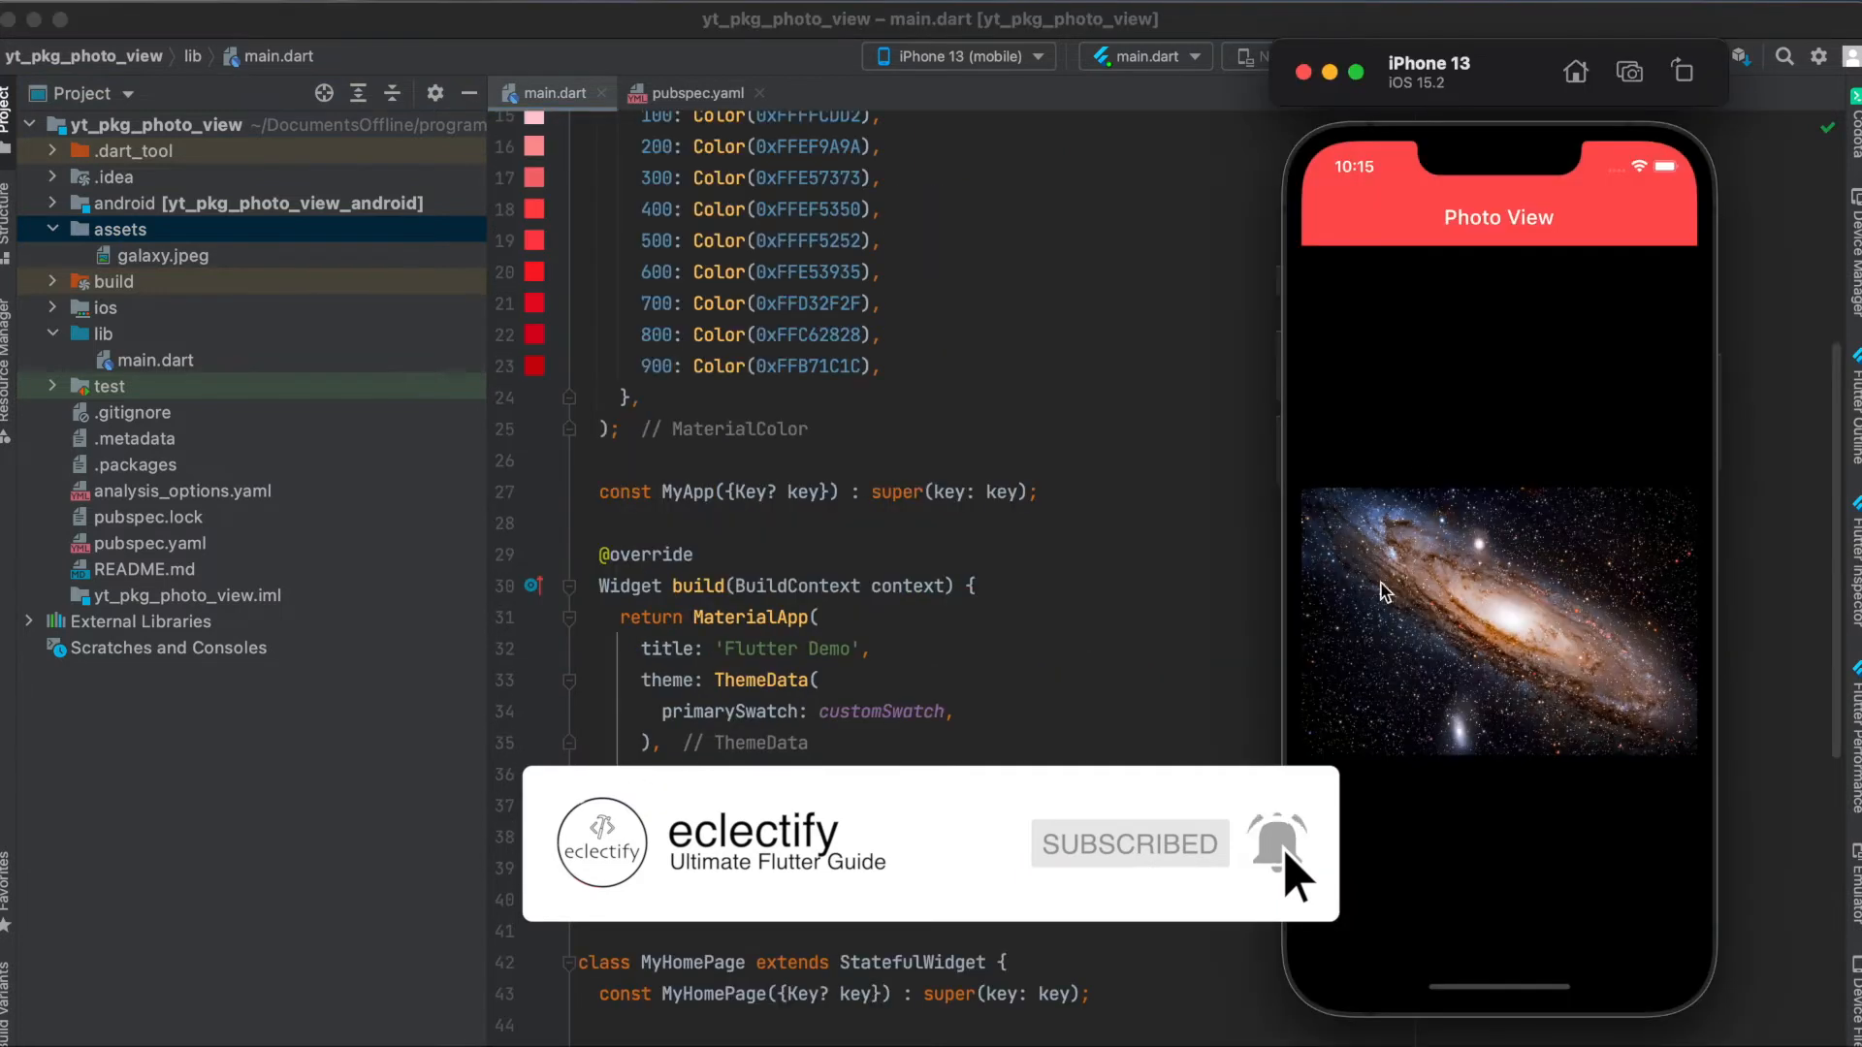
{"action": "mouse_move", "coordinate": [1369, 345]}
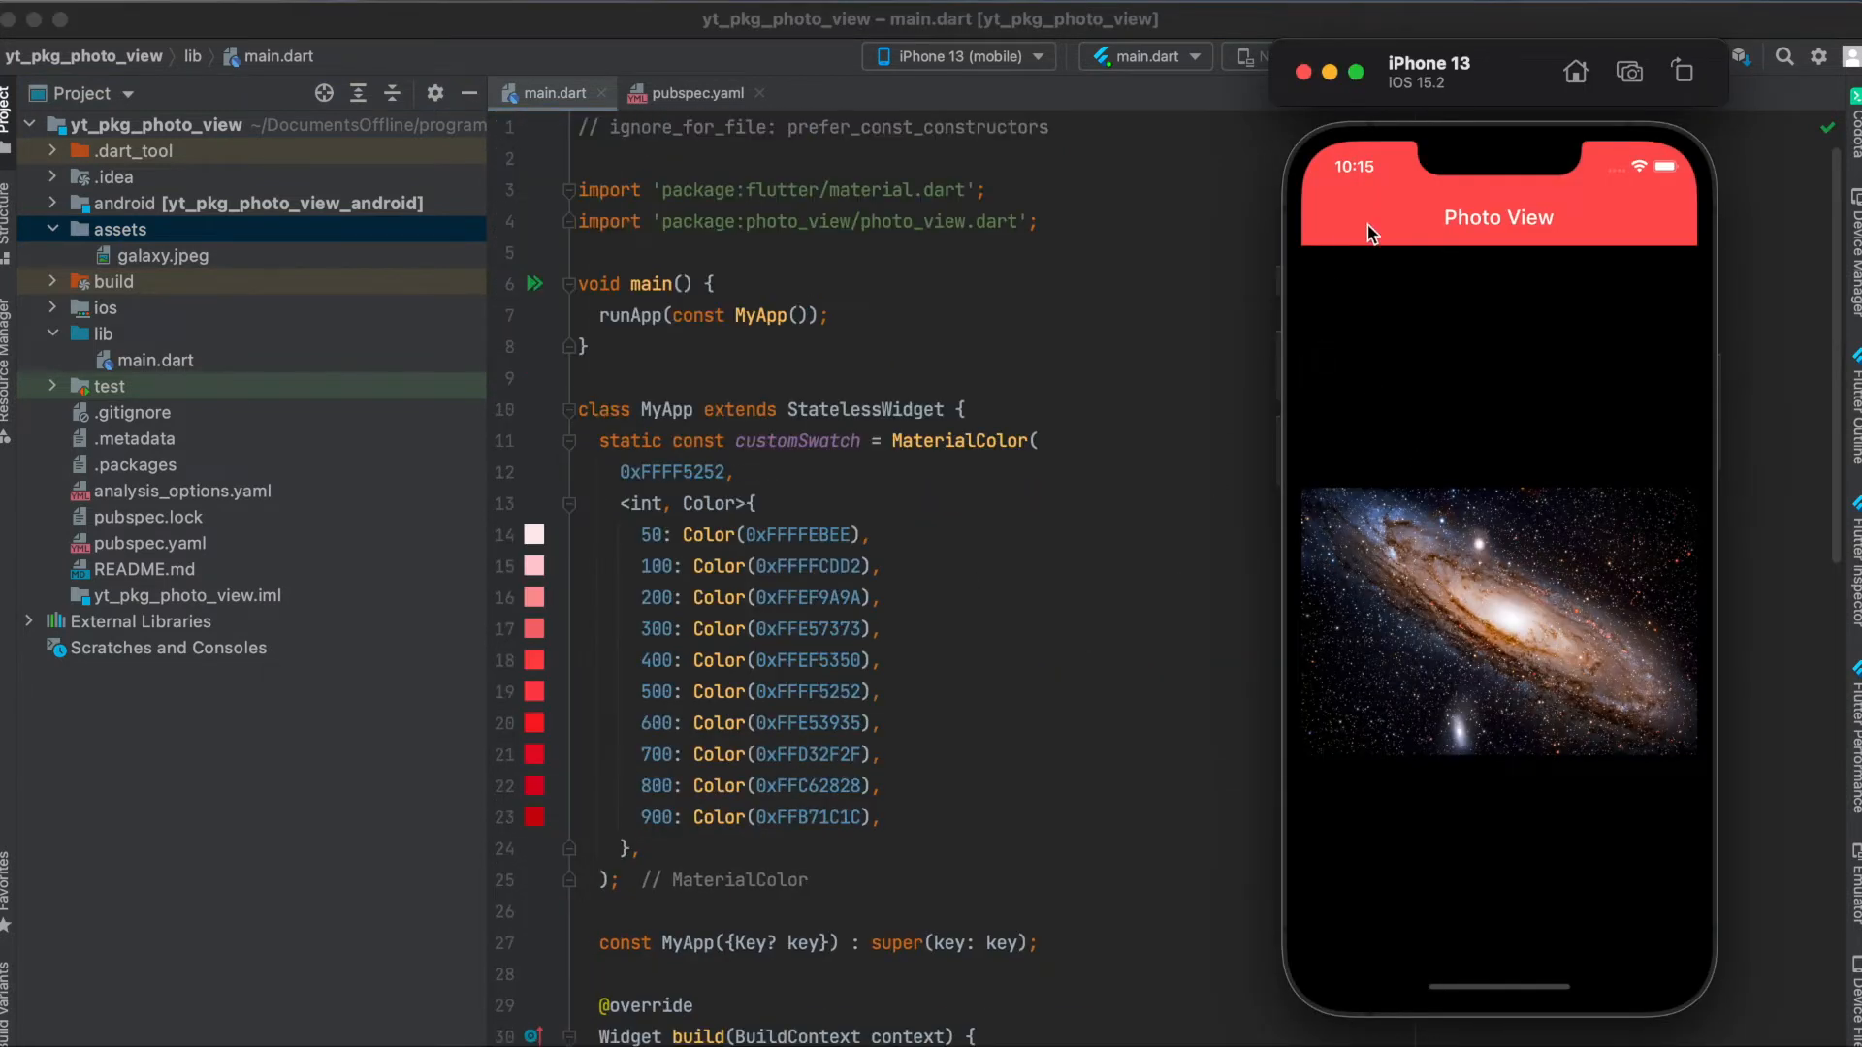
{"action": "mouse_move", "coordinate": [1474, 320]}
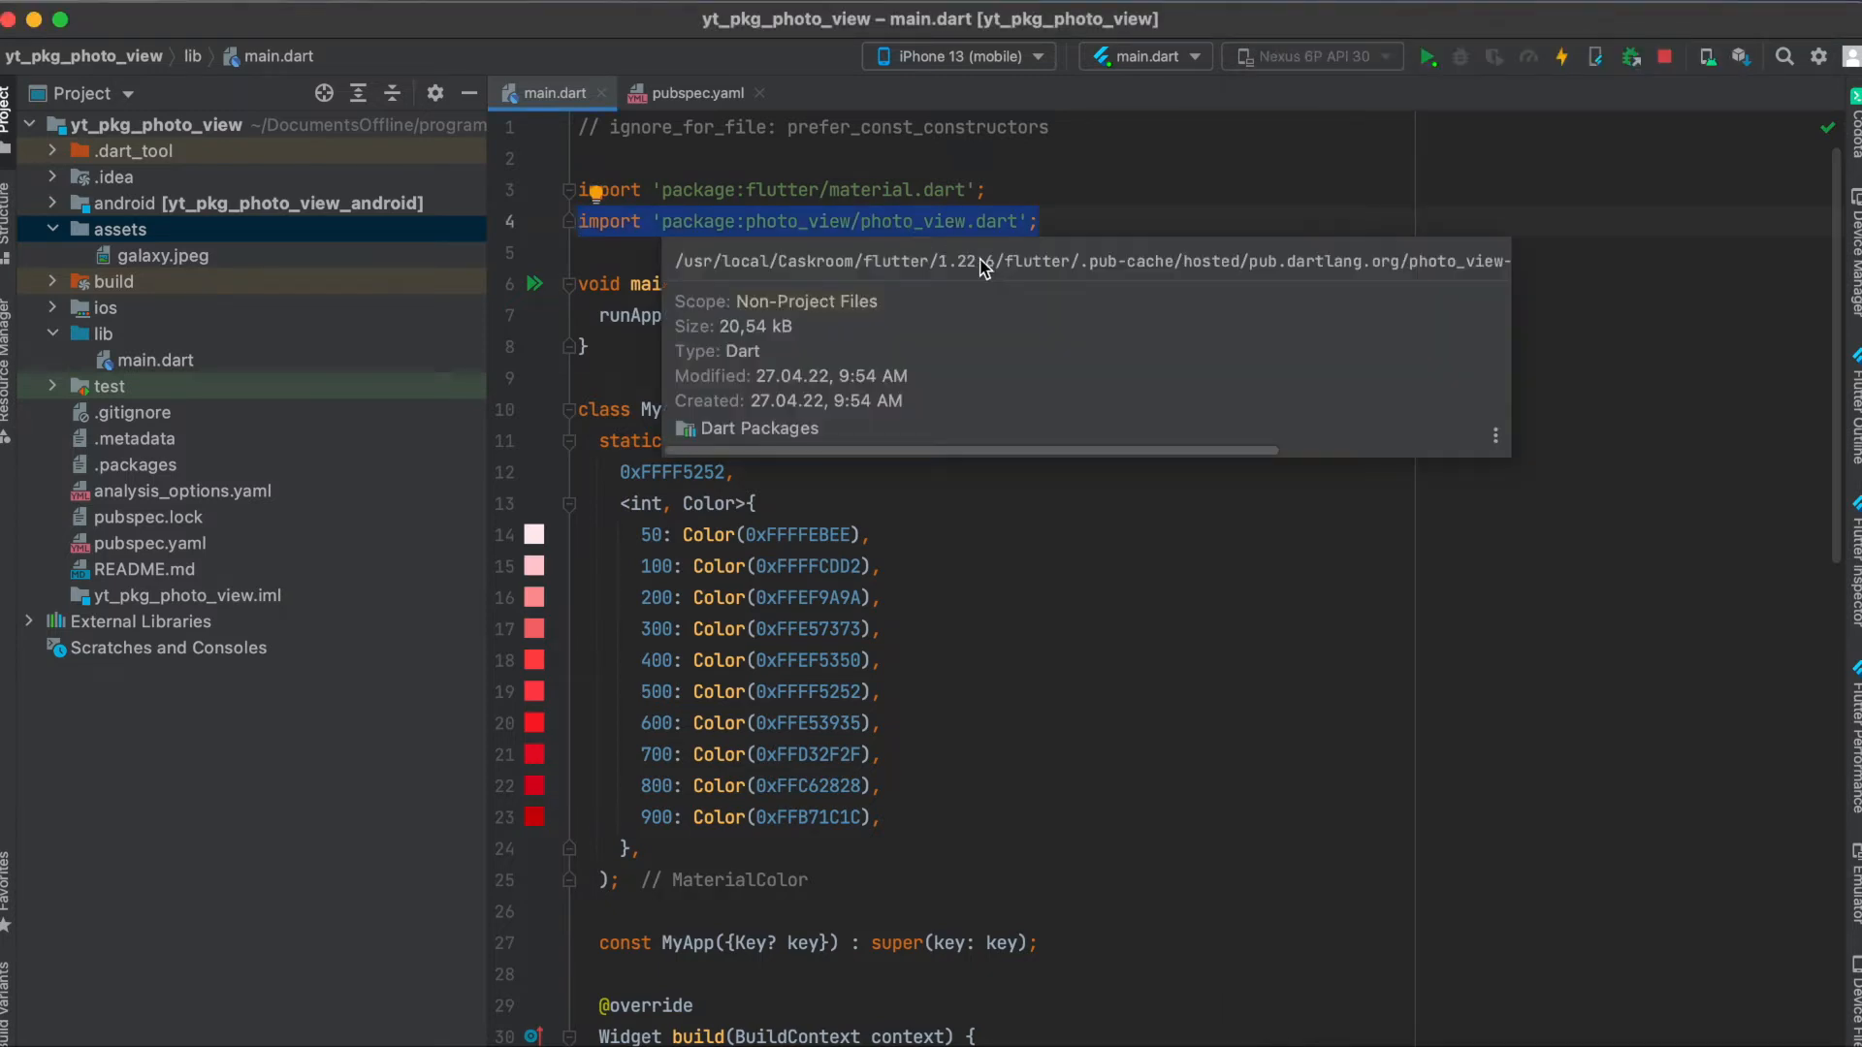
Step: Scroll main.dart to show the photo_view import above the PhotoView body loading galaxy.jpeg
{"action": "scroll", "scroll_direction": "down", "scroll_amount": 3}
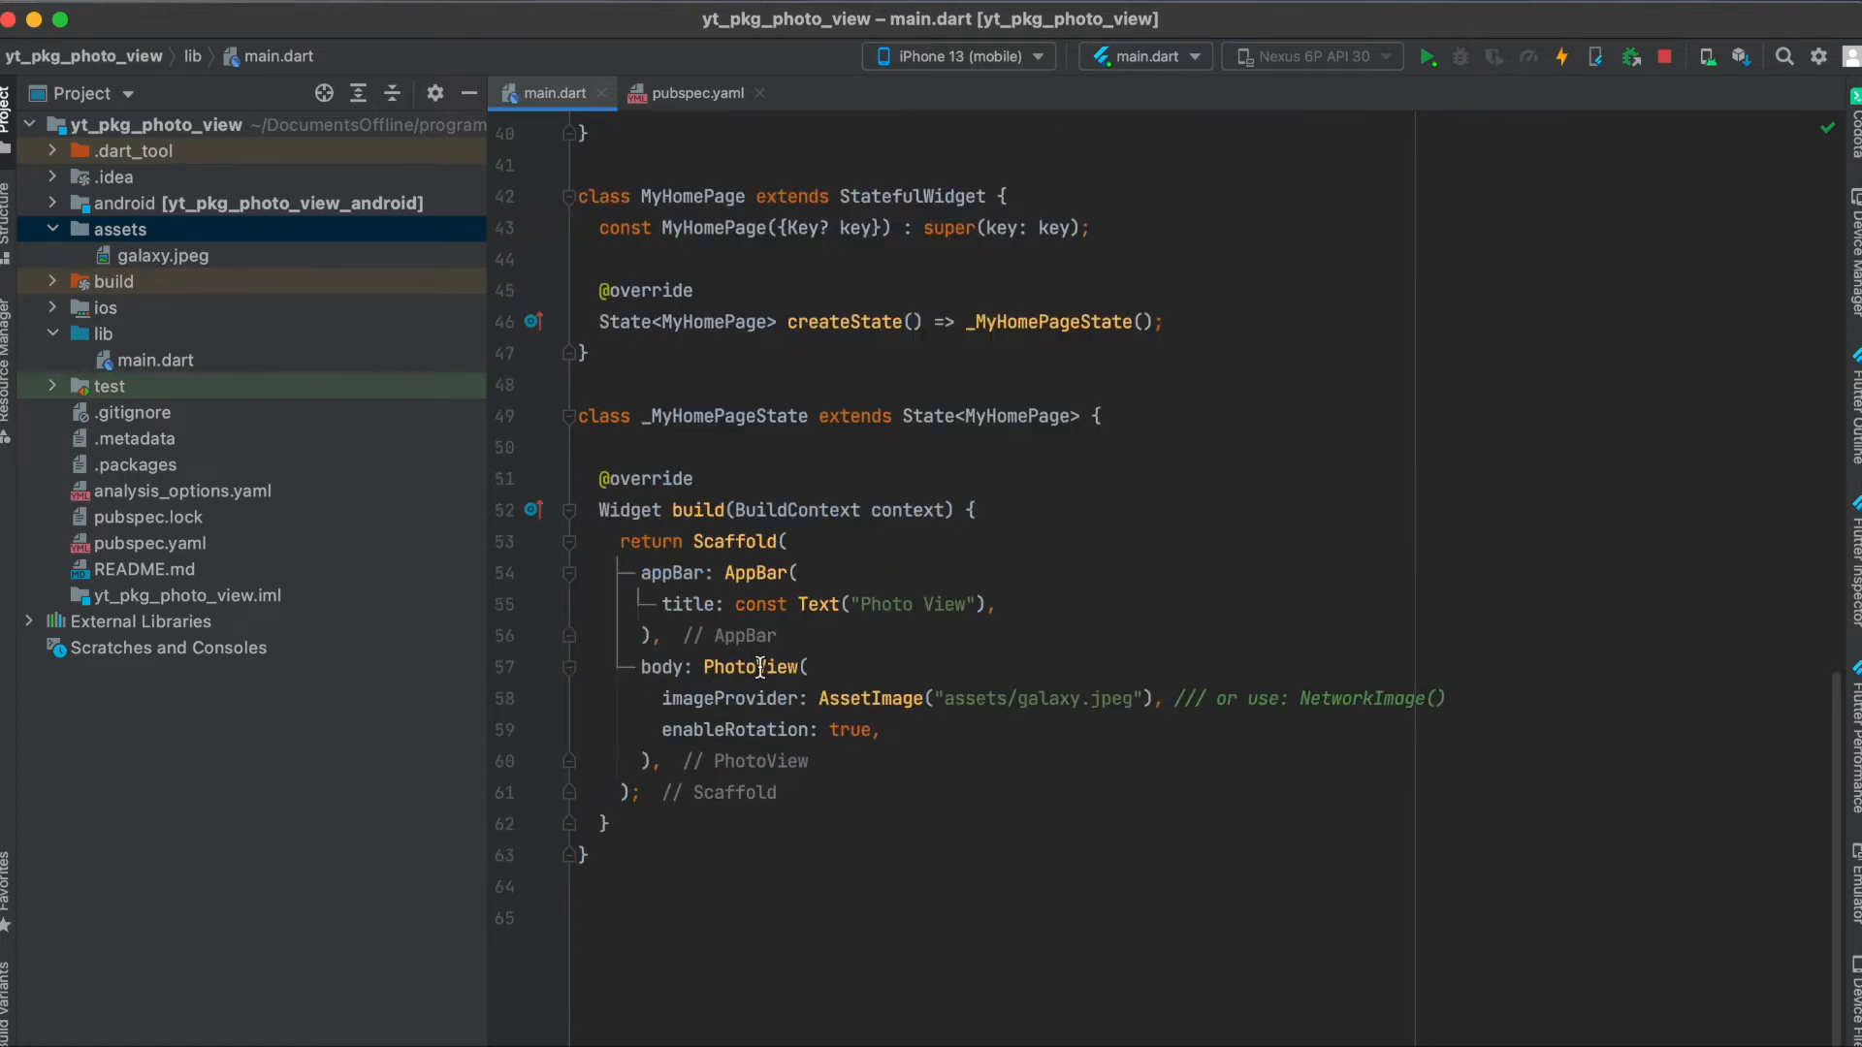
{"action": "mouse_move", "coordinate": [772, 768]}
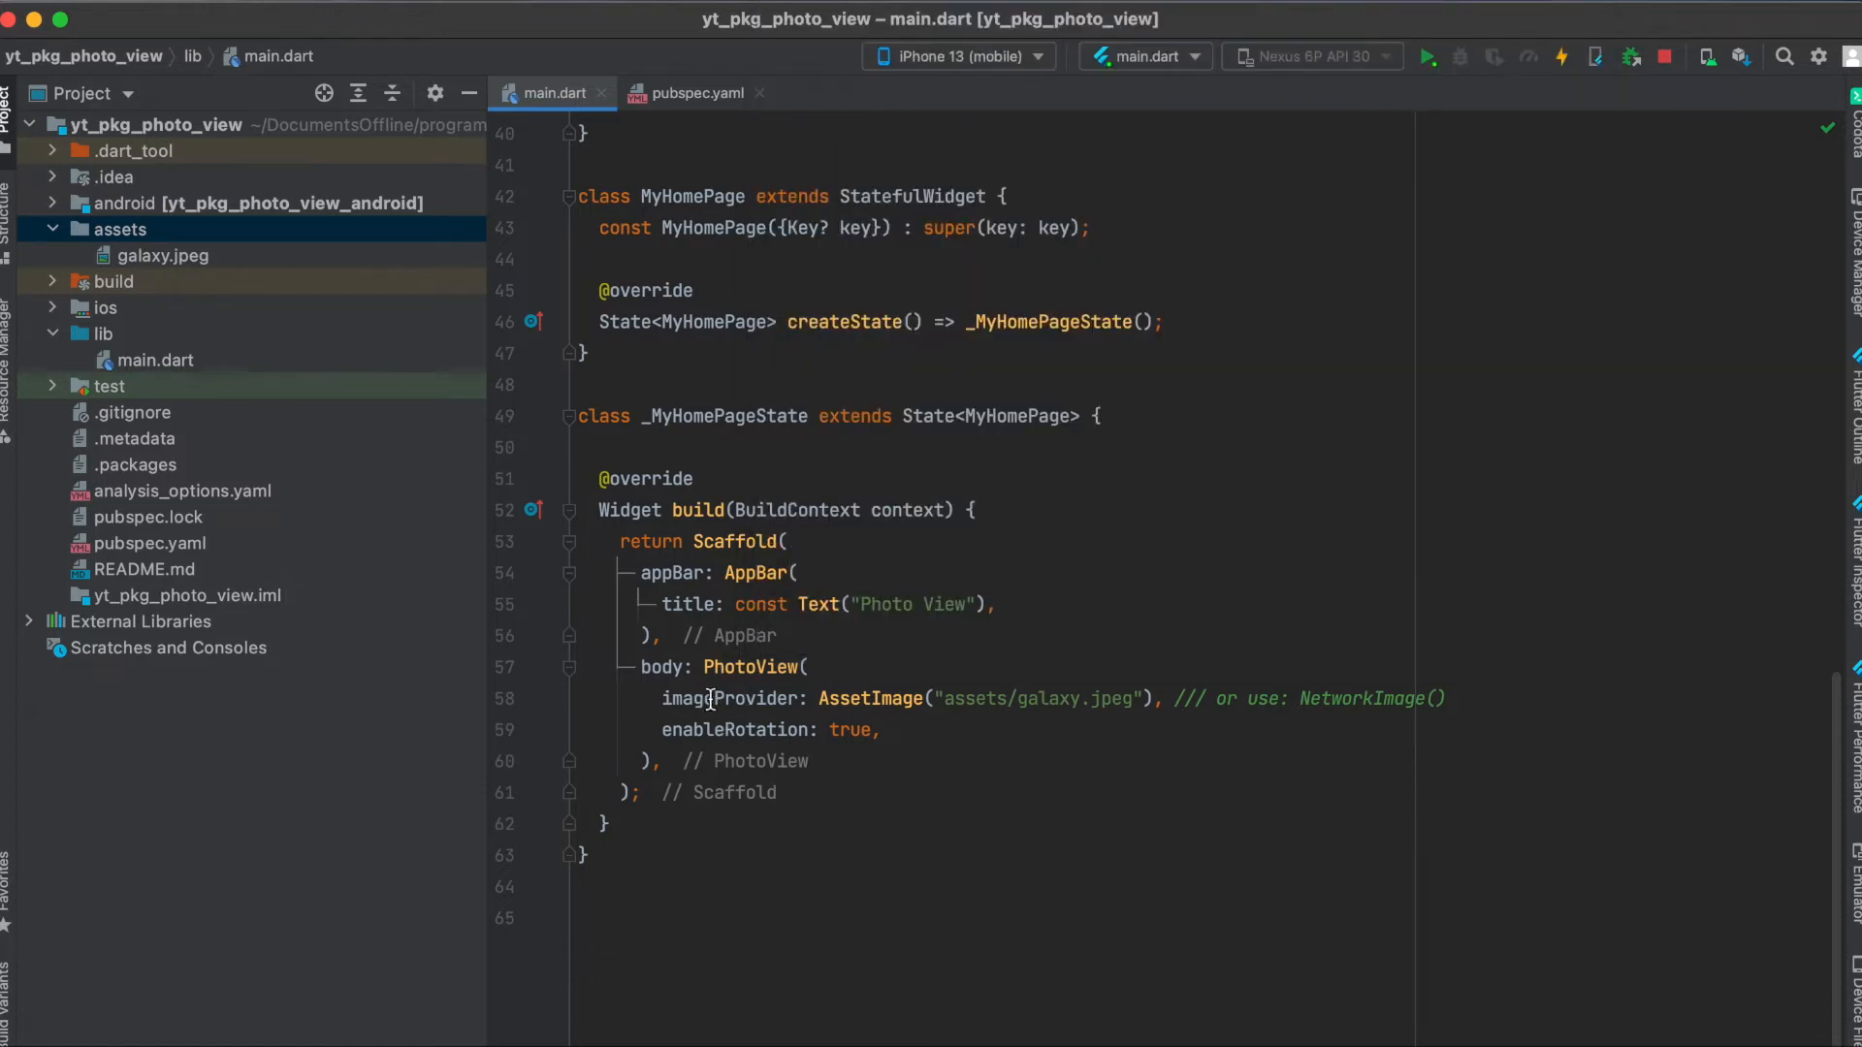
{"action": "mouse_move", "coordinate": [859, 698]}
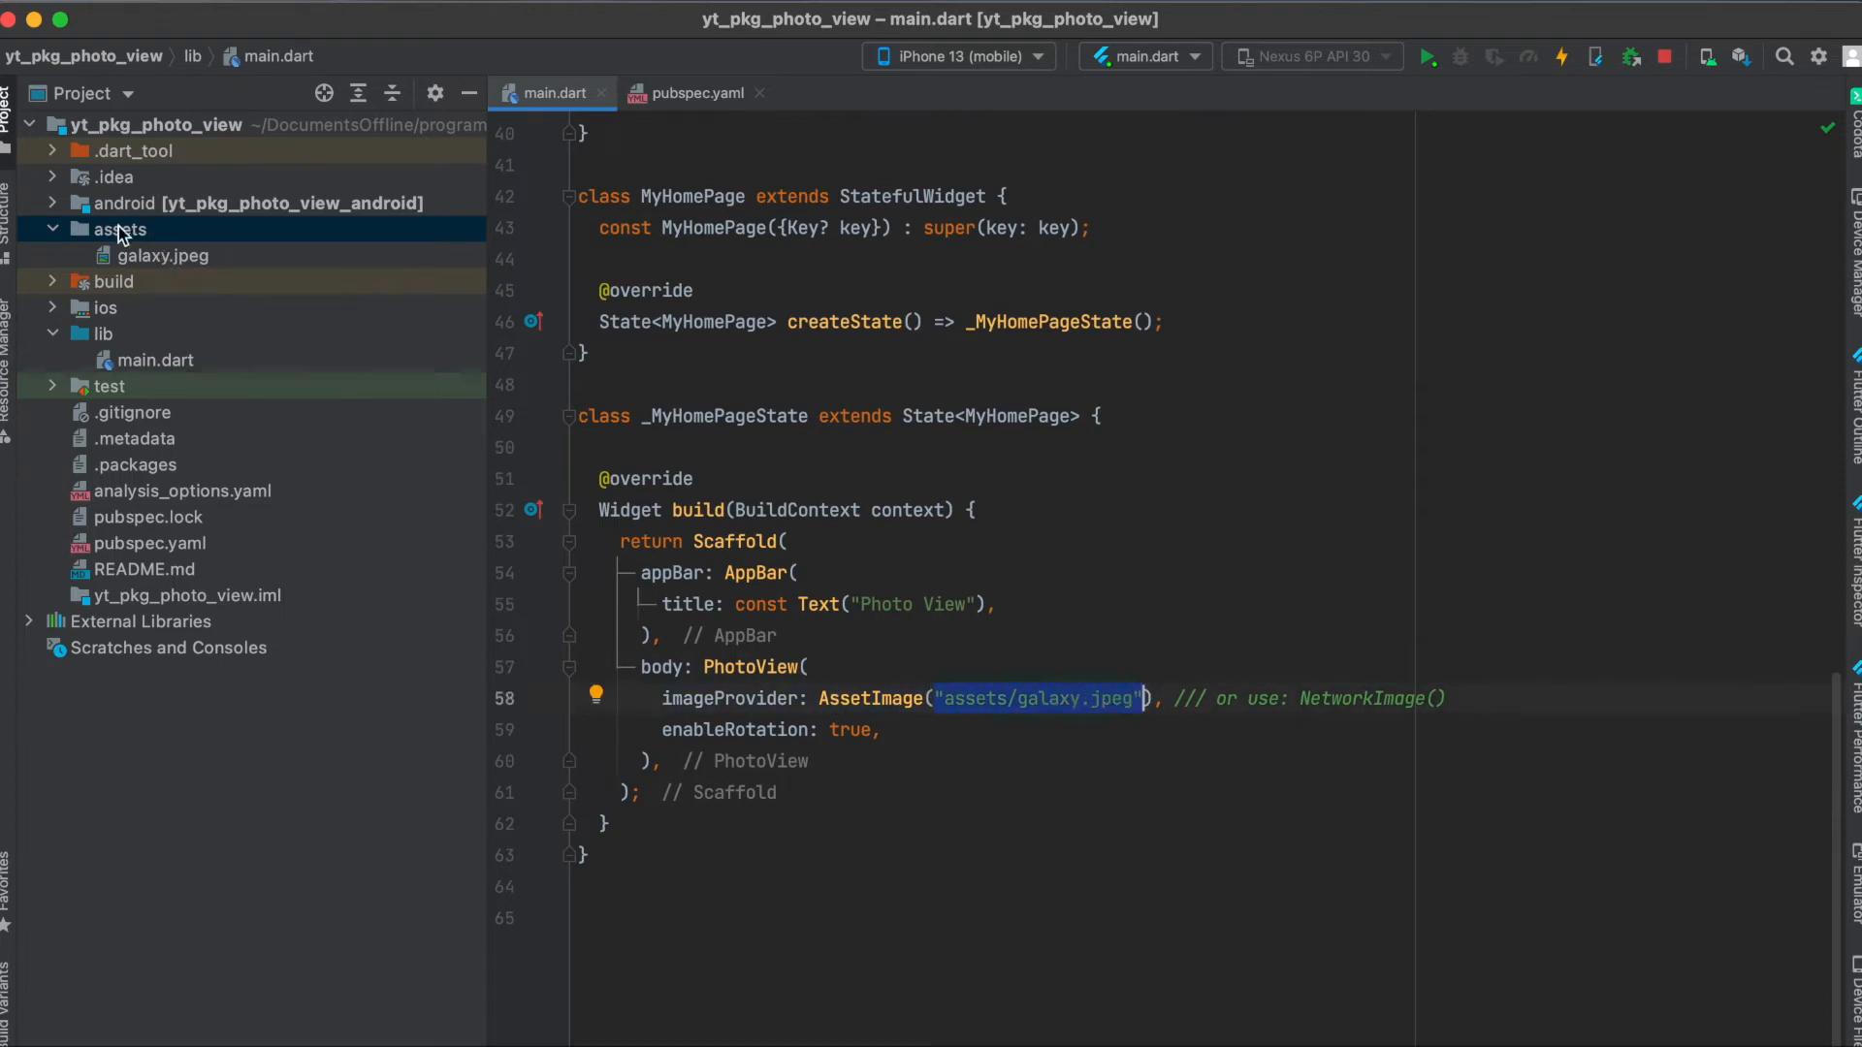
{"action": "mouse_move", "coordinate": [1066, 601]}
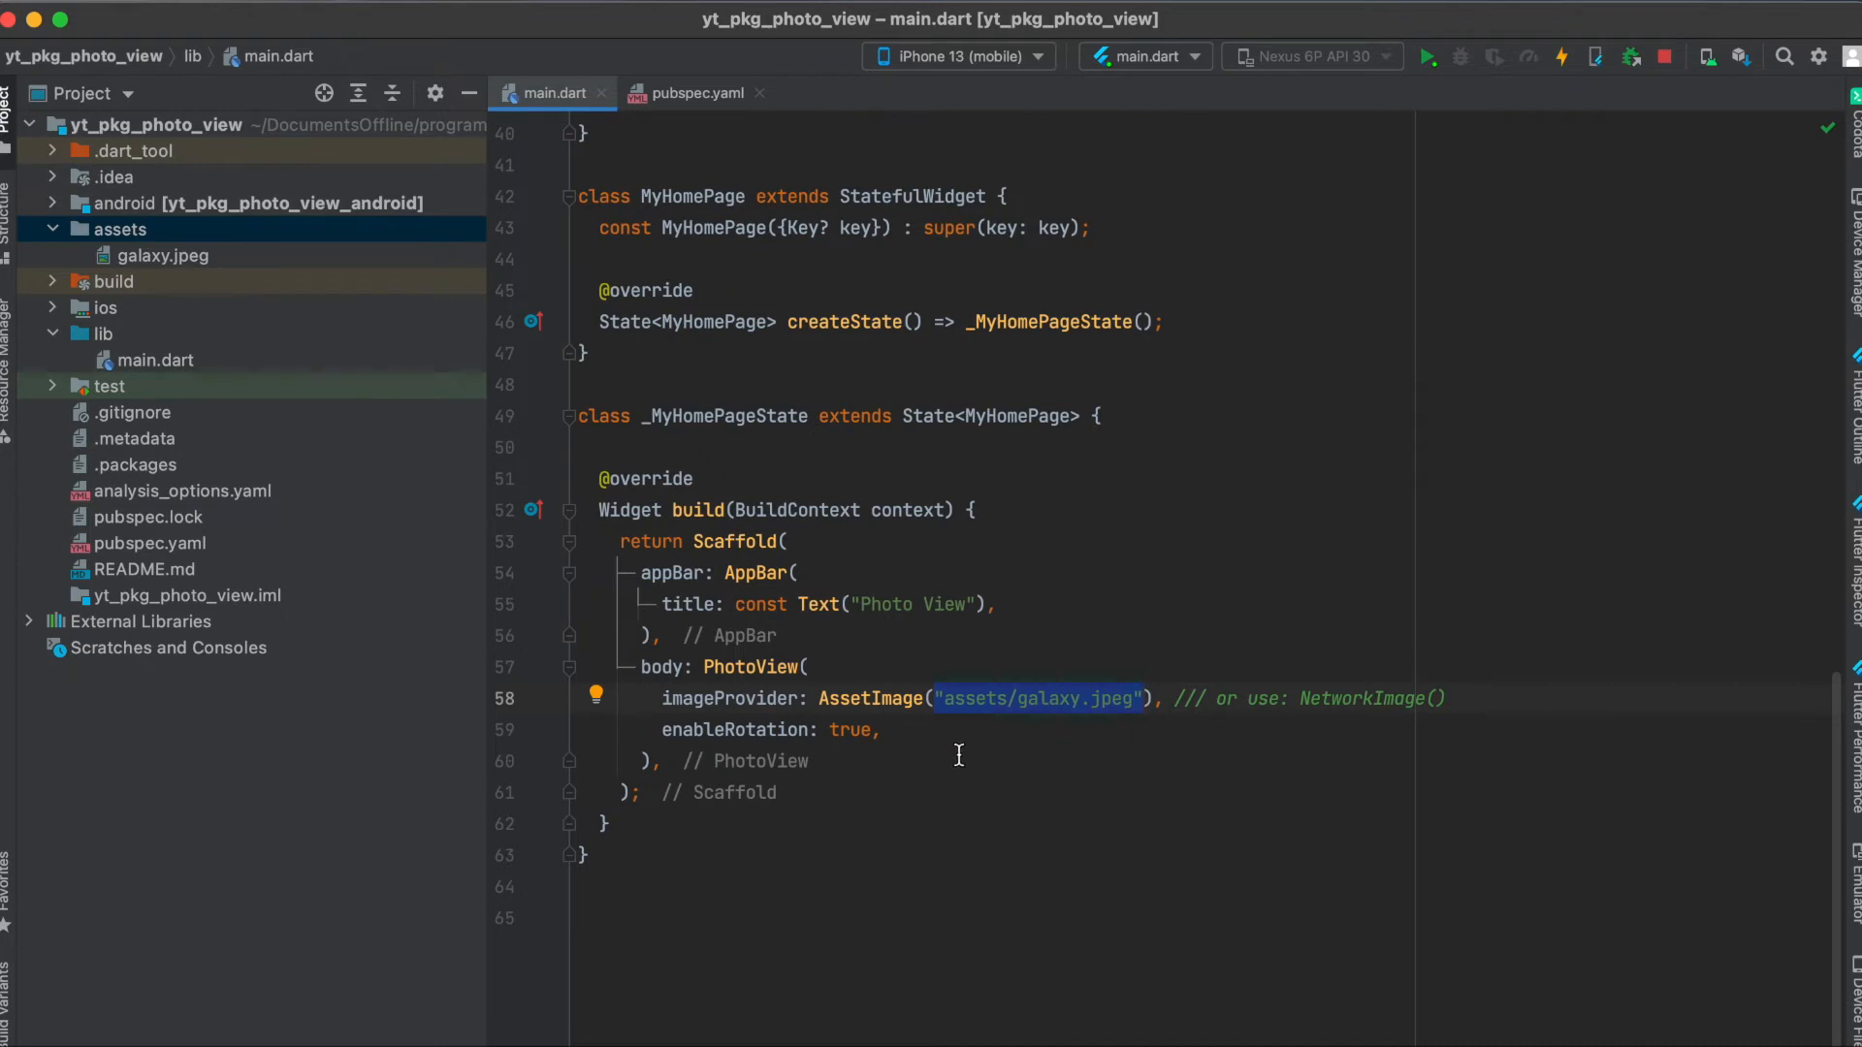
{"action": "mouse_move", "coordinate": [1340, 710]}
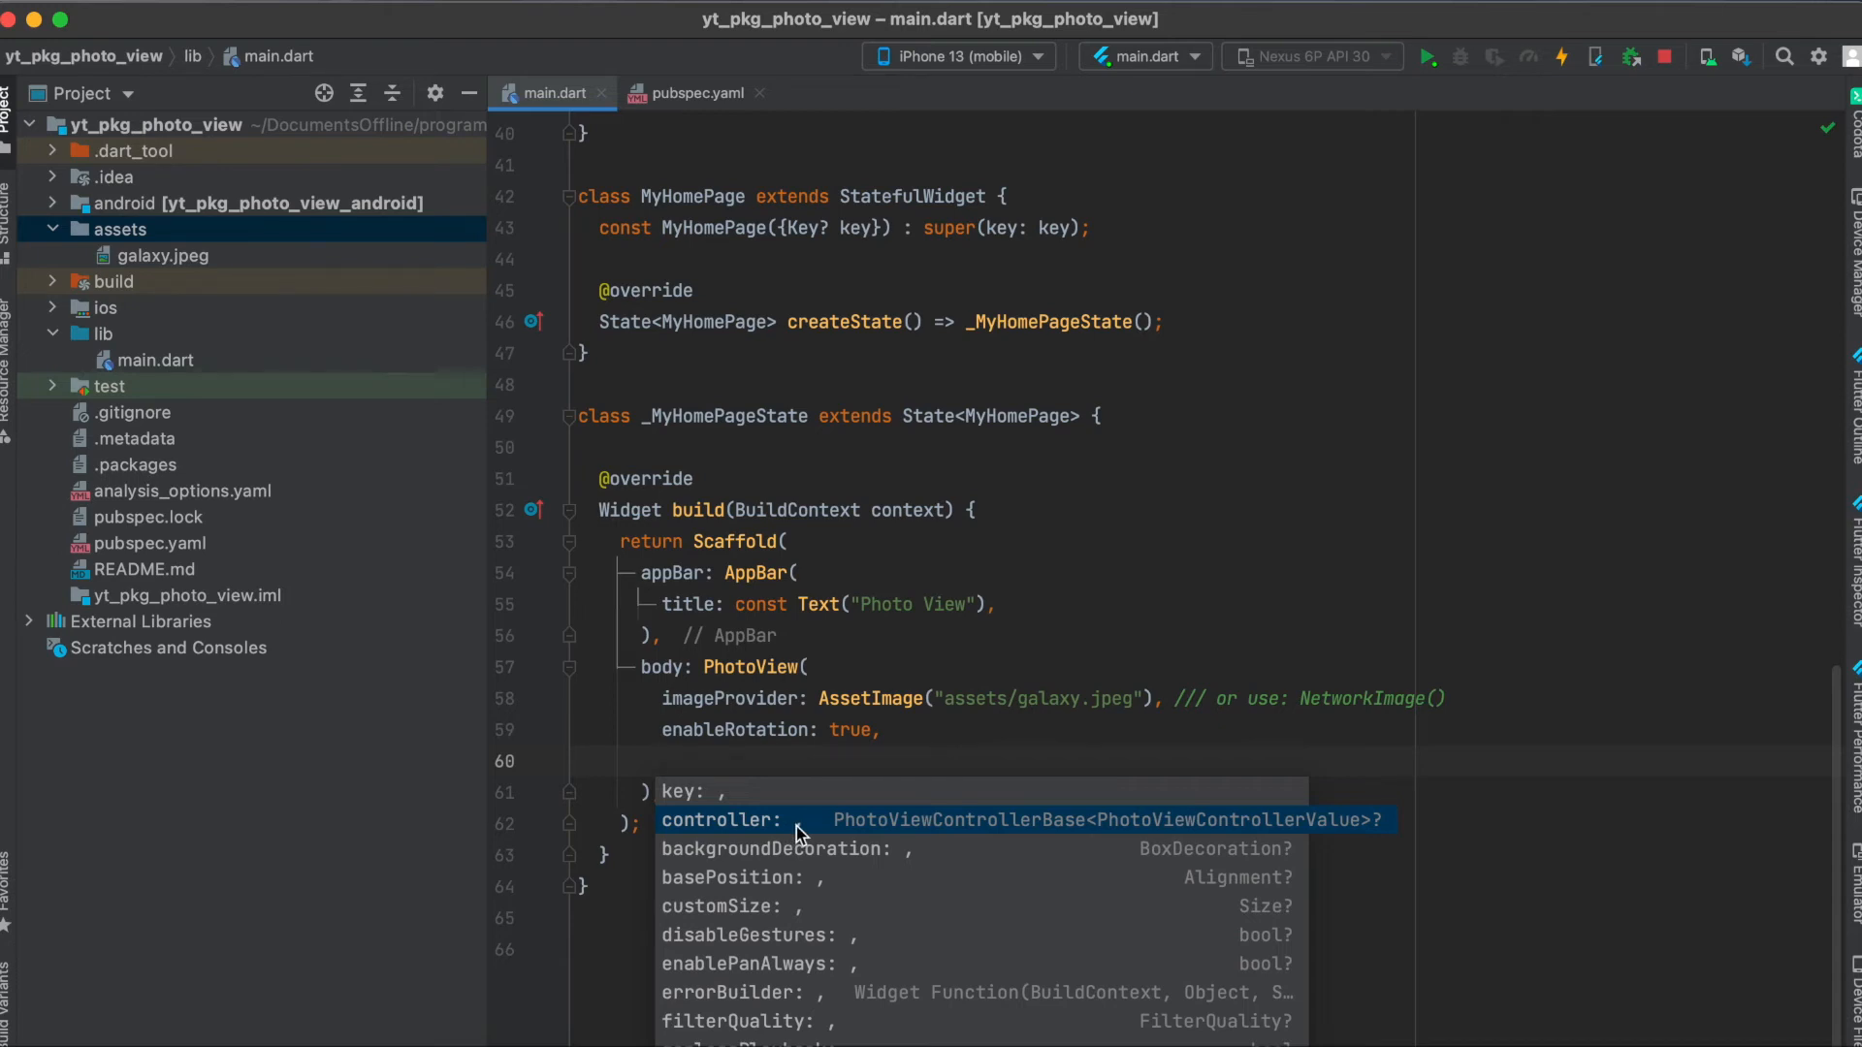
{"action": "scroll", "scroll_direction": "down", "scroll_amount": 3}
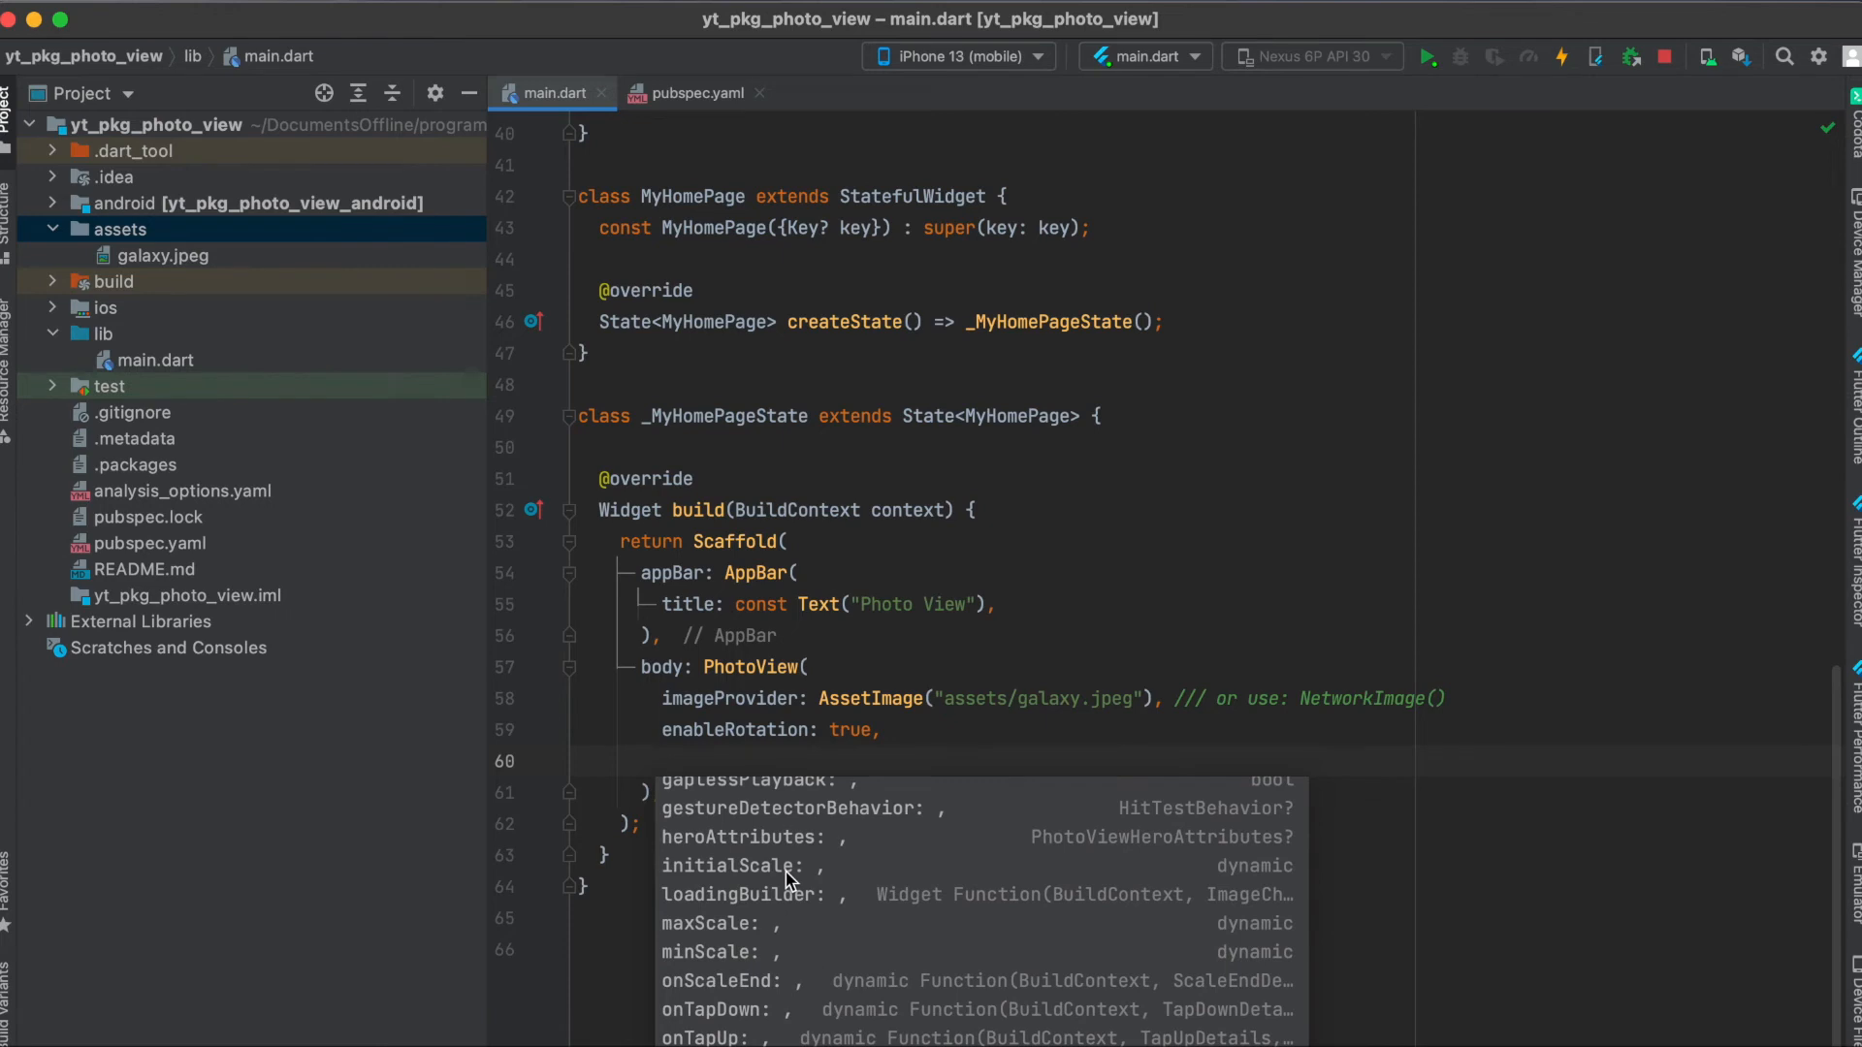
{"action": "left_click", "coordinate": [661, 761]}
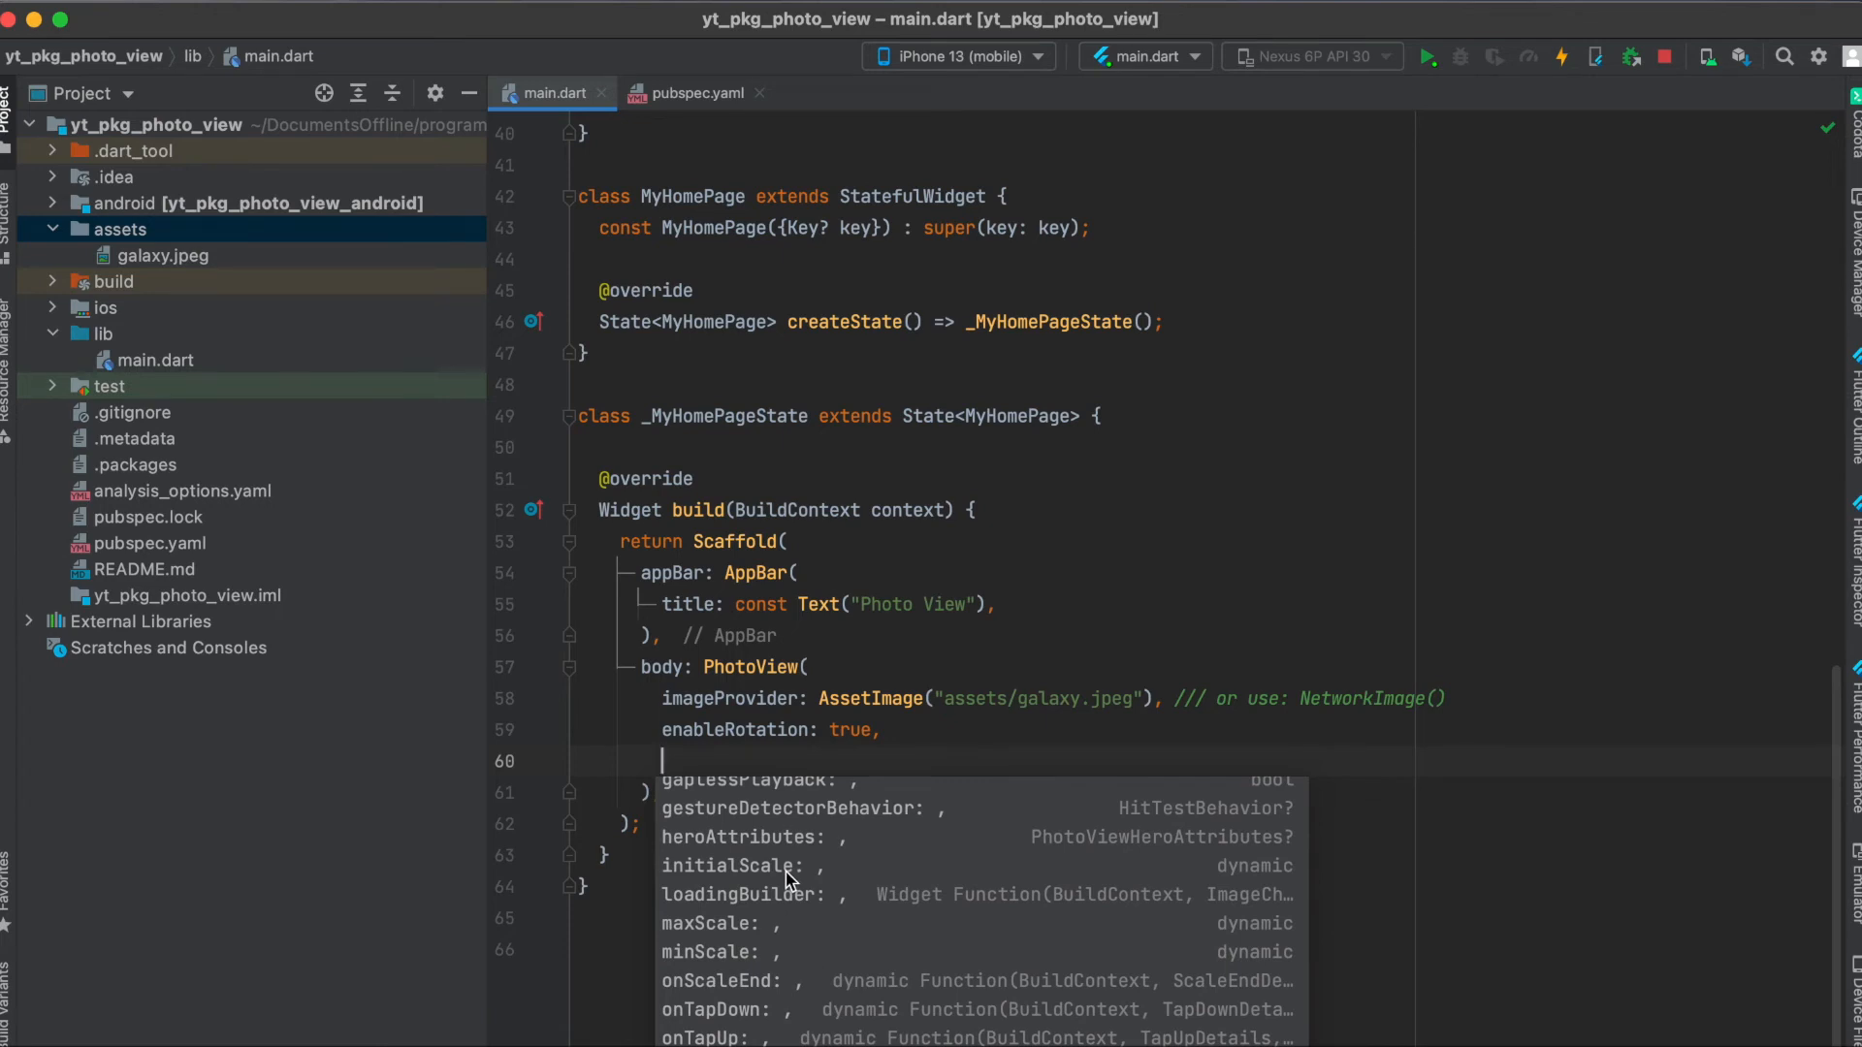
{"action": "mouse_move", "coordinate": [758, 947]}
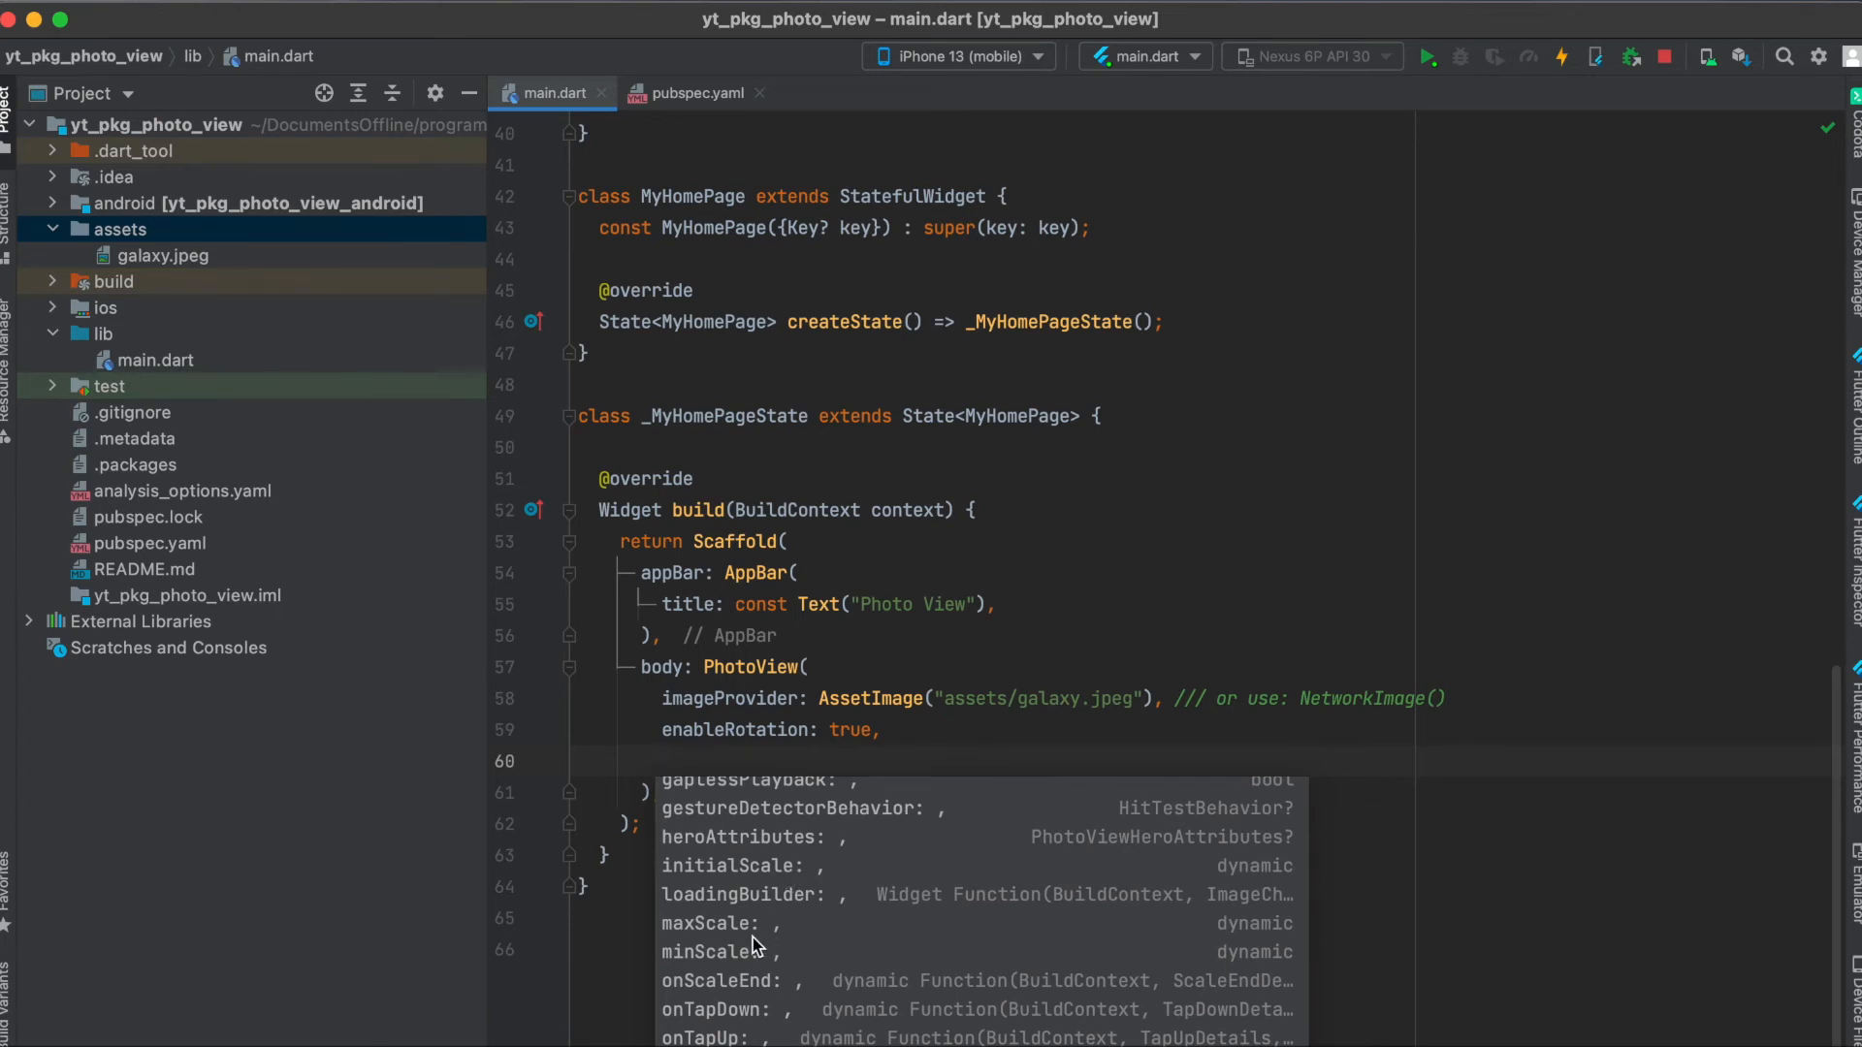
{"action": "mouse_move", "coordinate": [865, 945]}
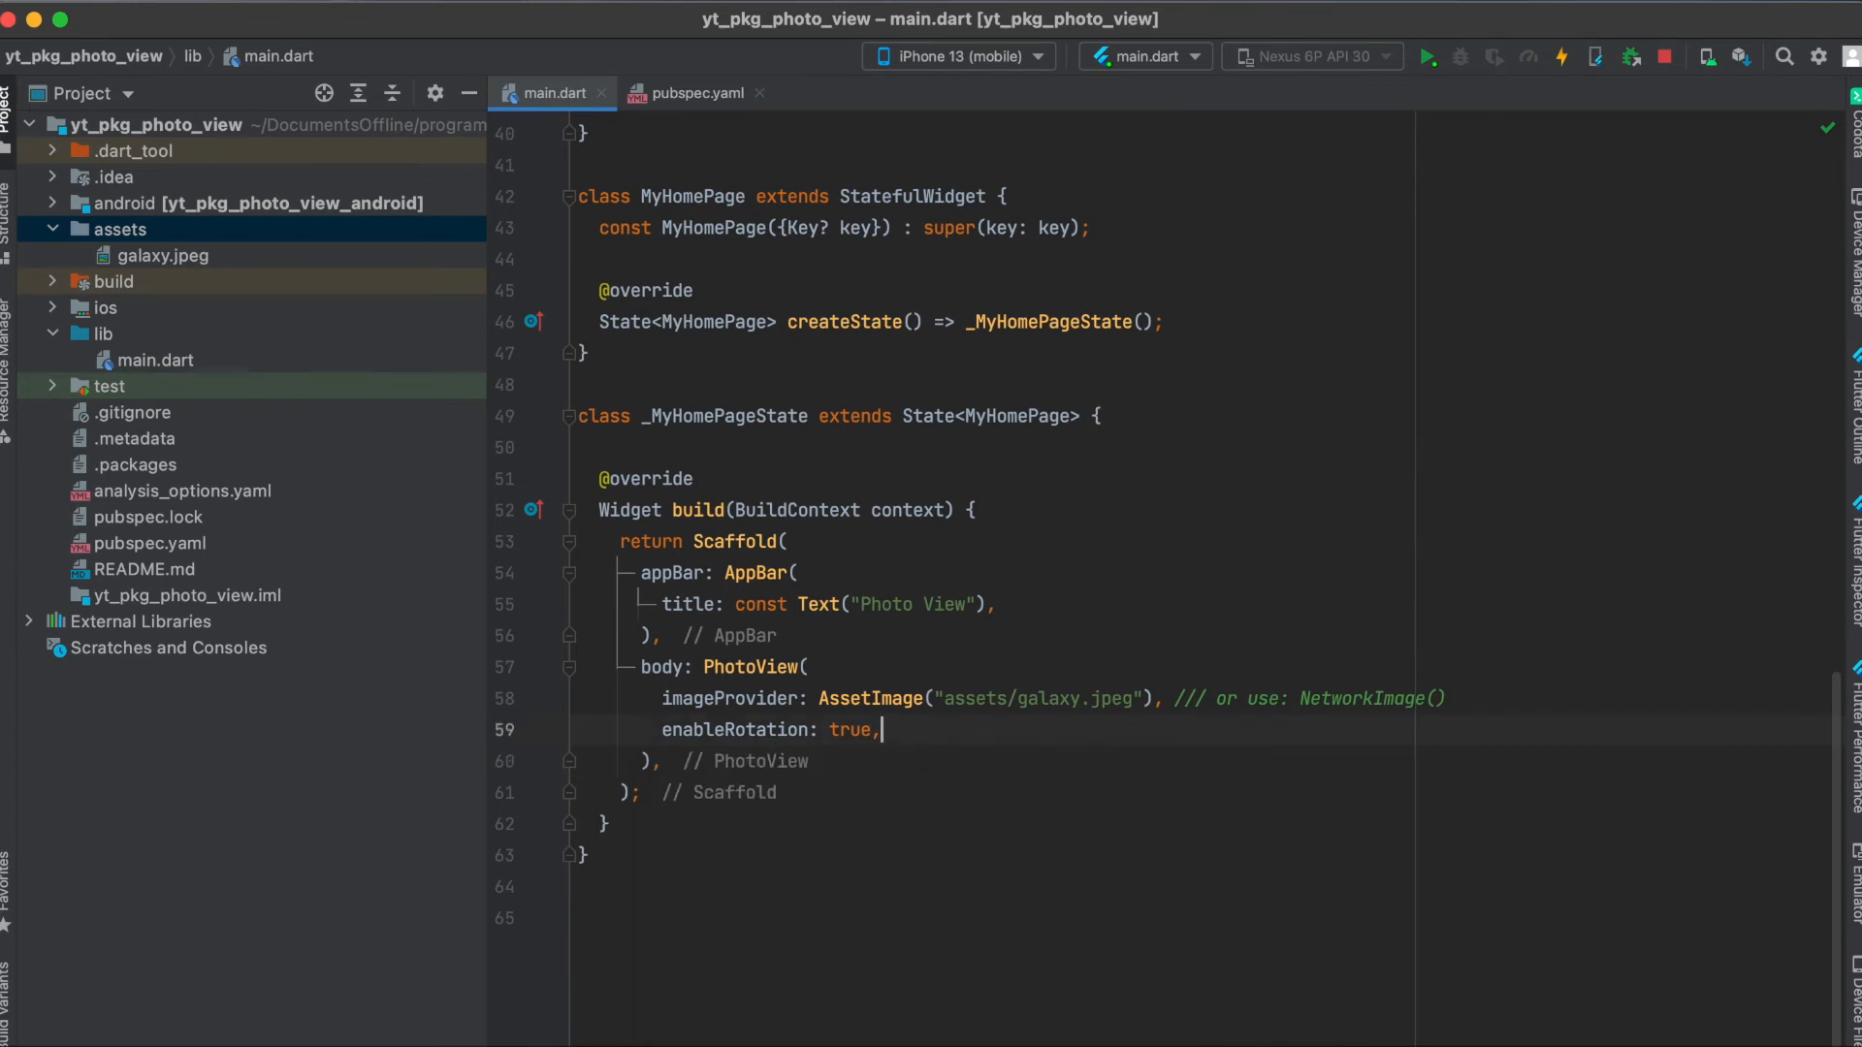
{"action": "left_click", "coordinate": [1425, 56]}
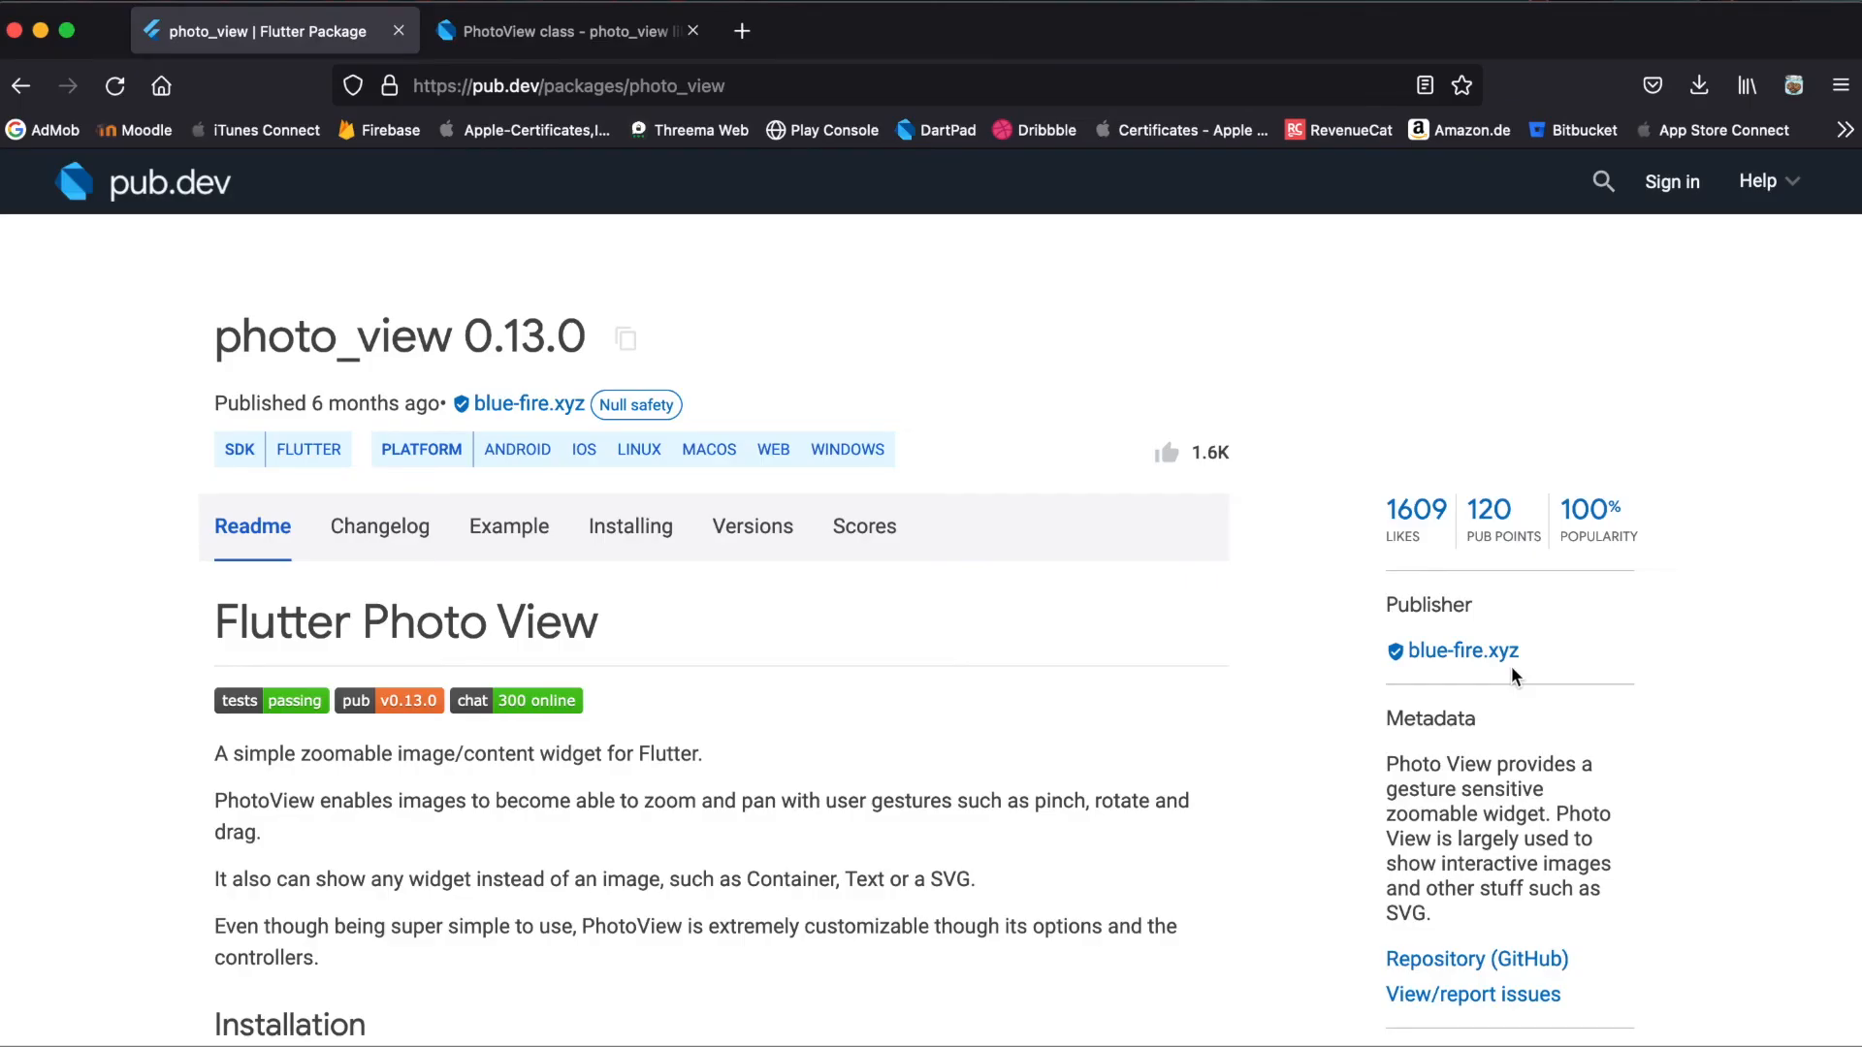
Step: Scroll the photo_view readme down to the 'Gallery sample in the example app' animation
{"action": "scroll", "scroll_direction": "down", "scroll_amount": 3}
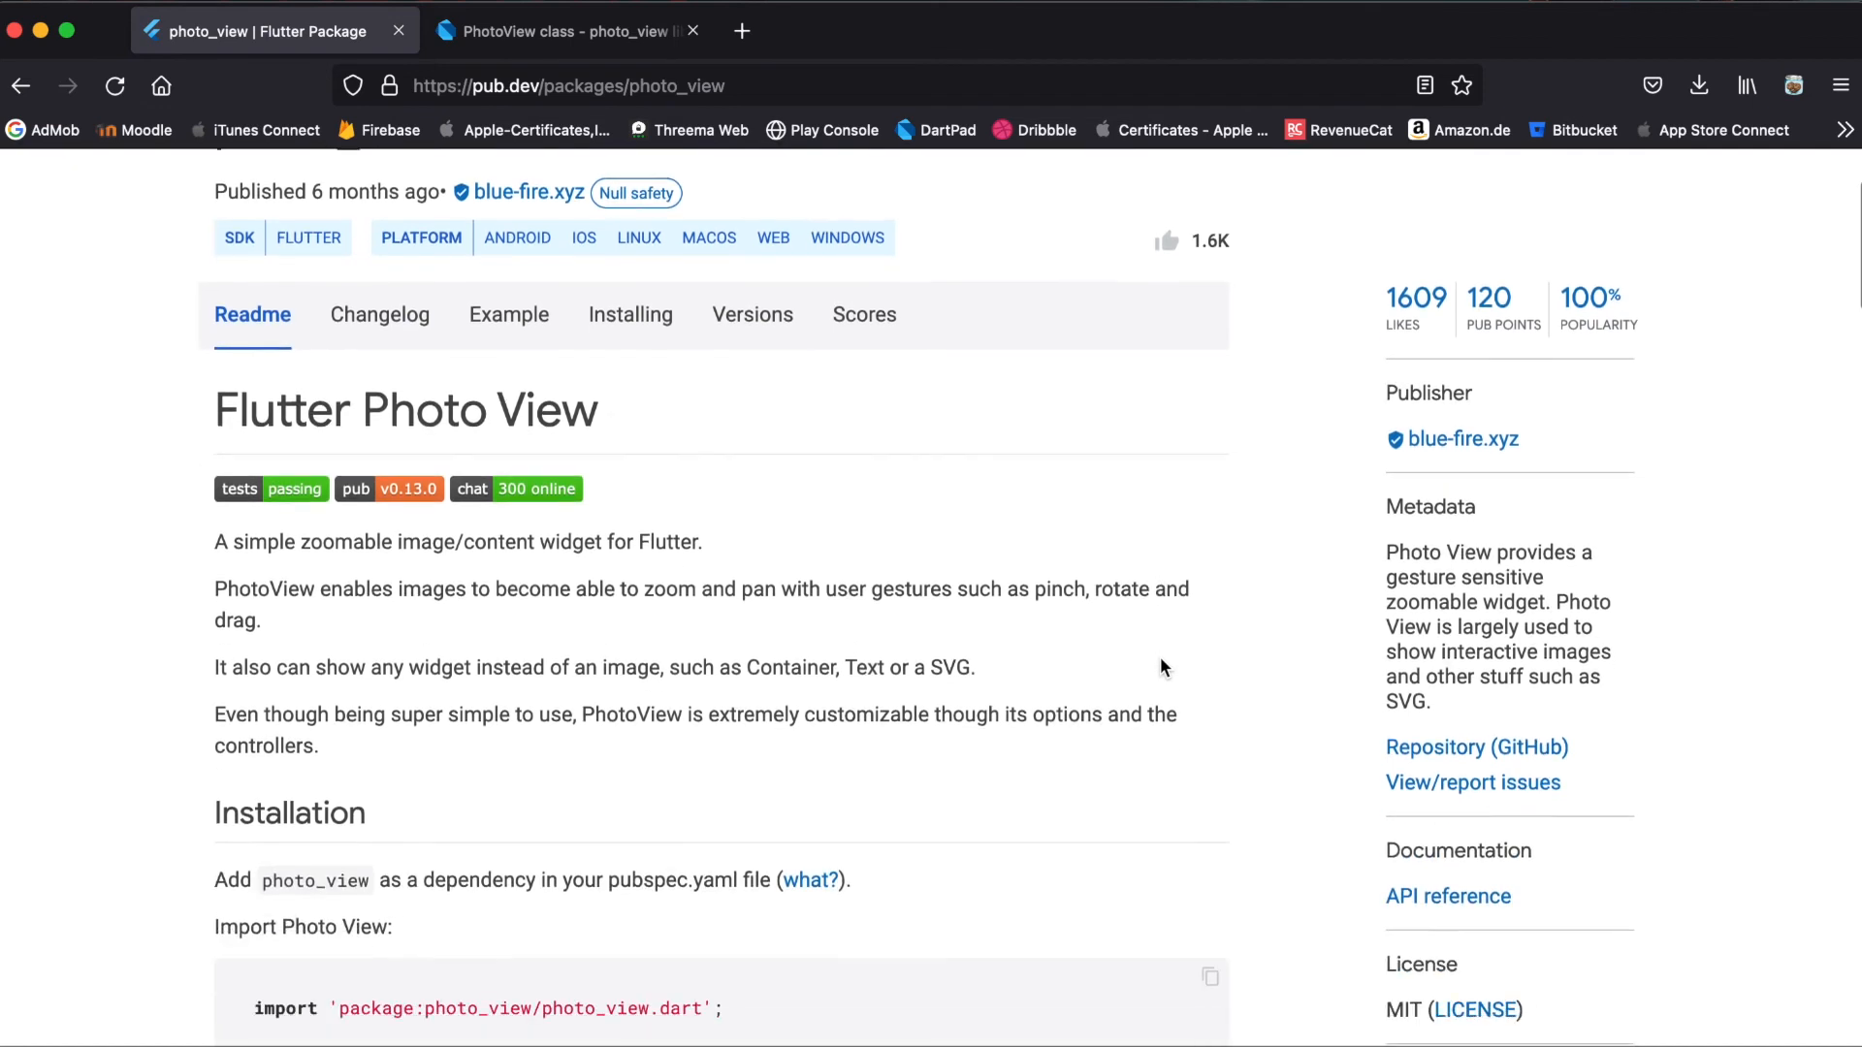
{"action": "scroll", "scroll_direction": "down", "scroll_amount": 3}
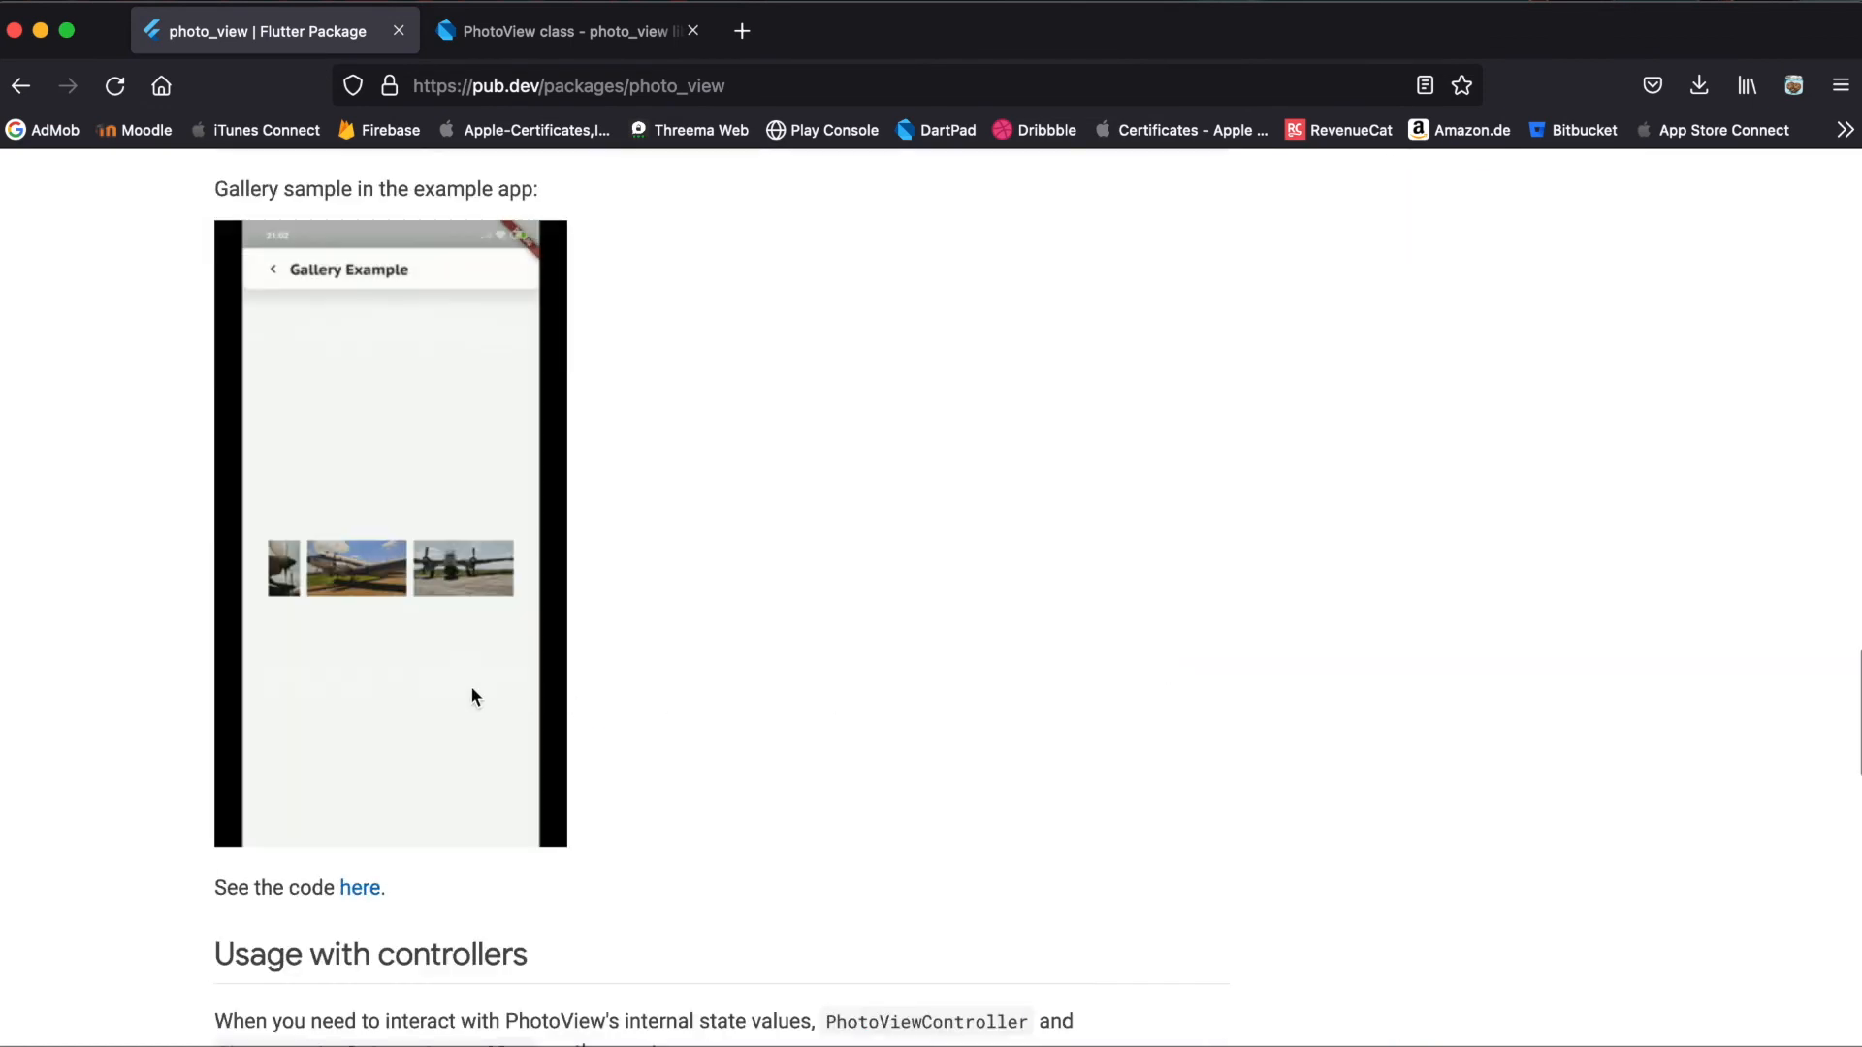
{"action": "left_click", "coordinate": [355, 568]}
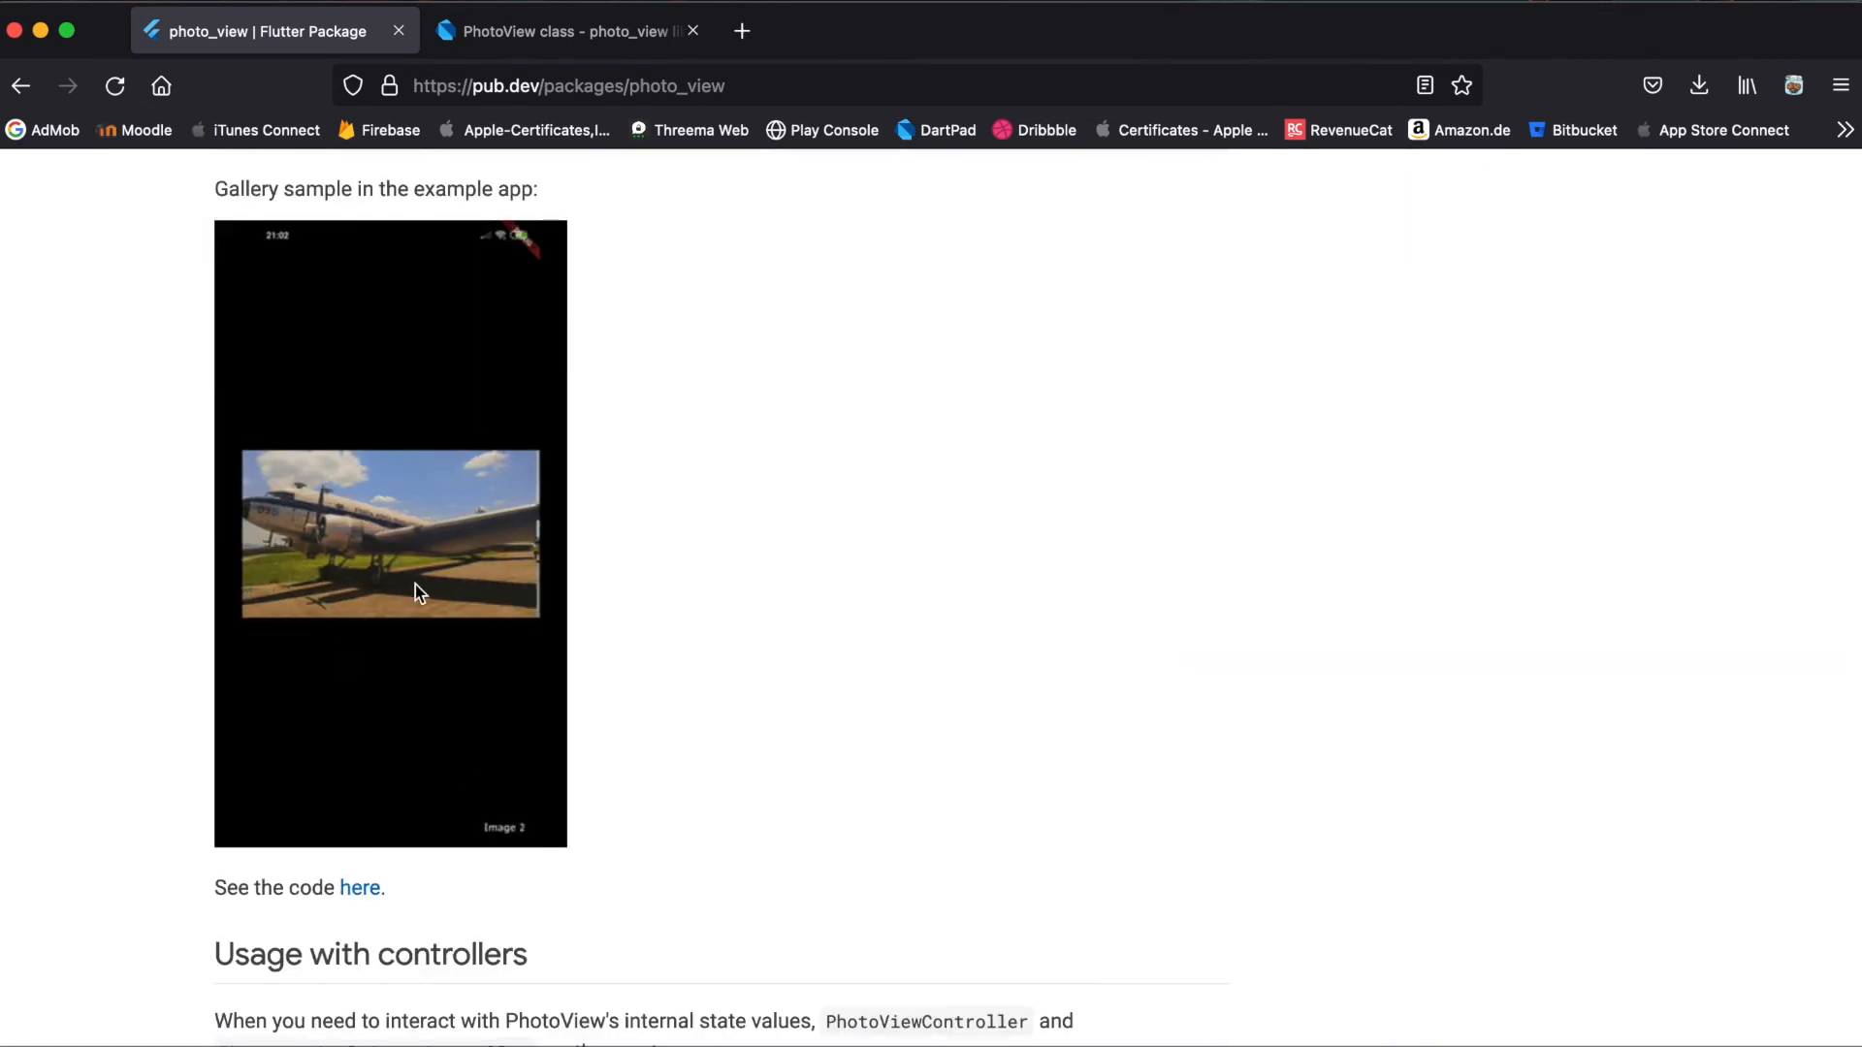